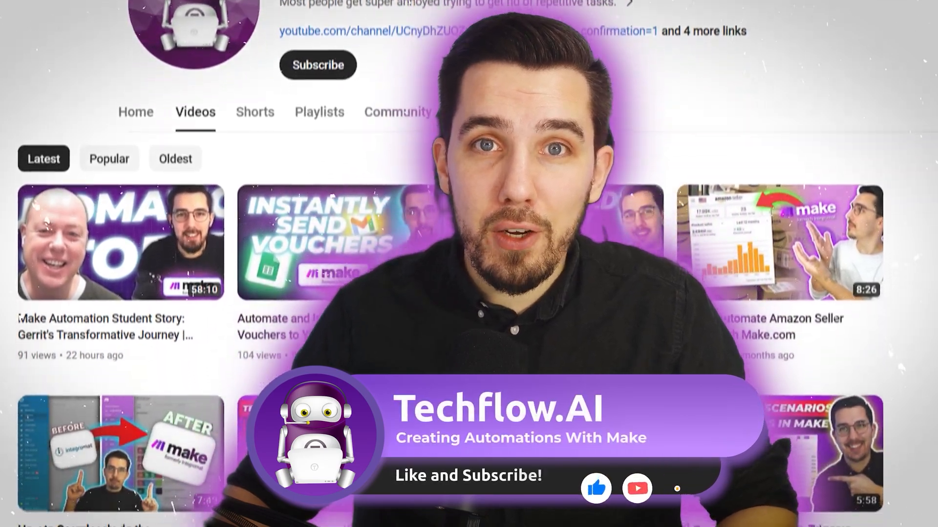
- Open the Use Case 1 .xlsx workbook from the Use Case 1 Drive folder
scroll(down, 3)
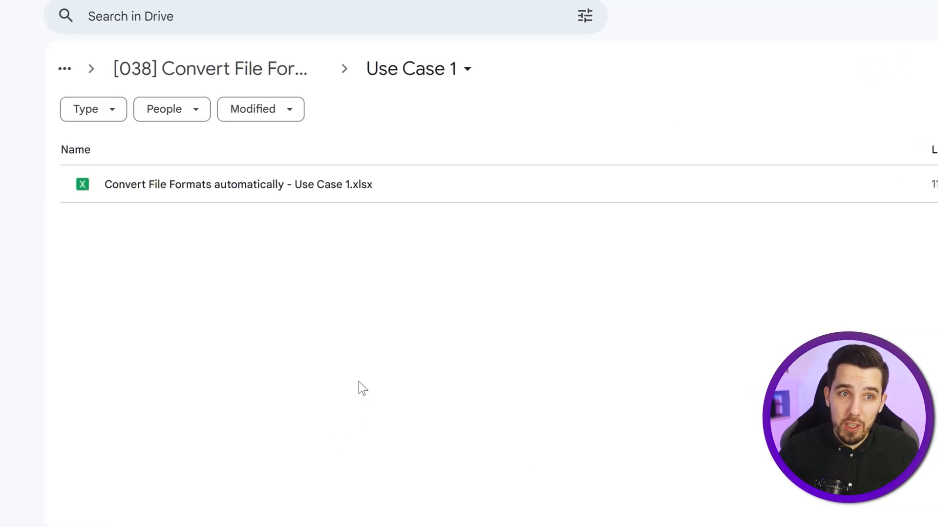
mouse_move(327, 262)
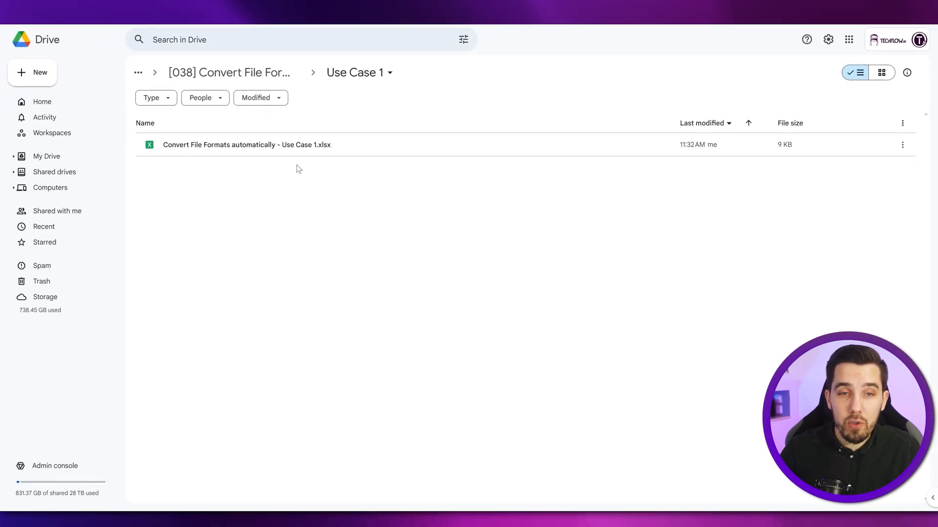
click(246, 144)
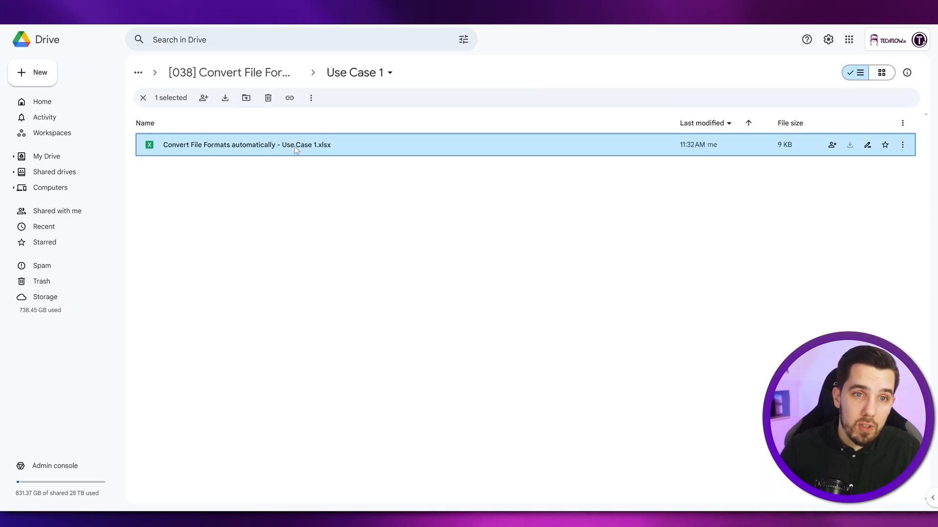
double_click(246, 144)
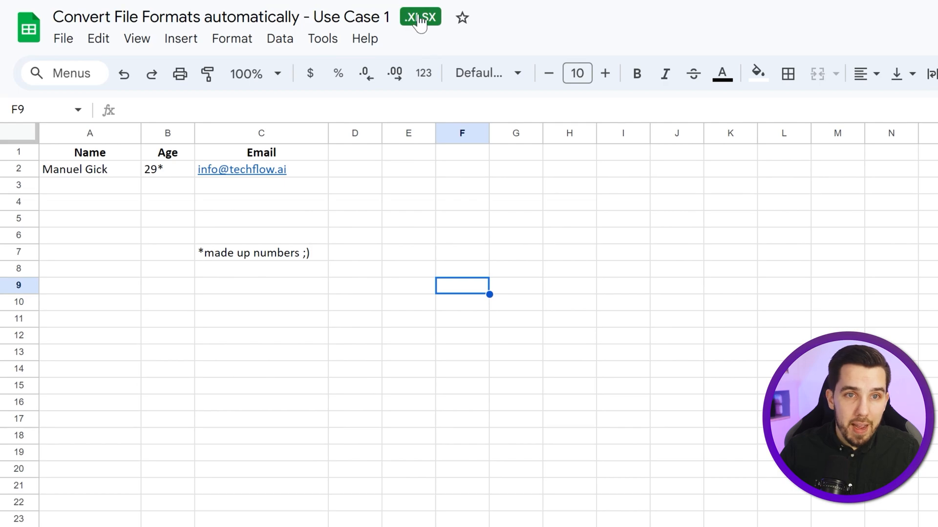
mouse_move(420, 16)
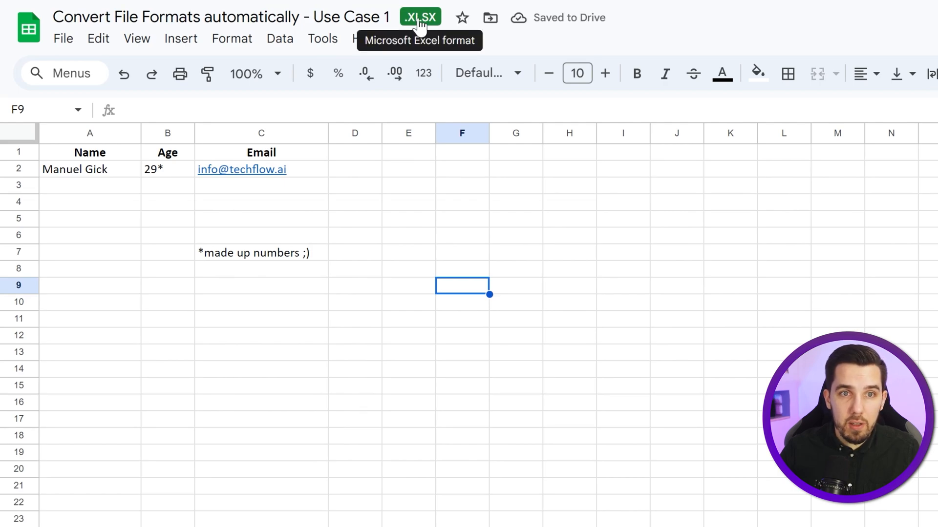
mouse_move(135, 196)
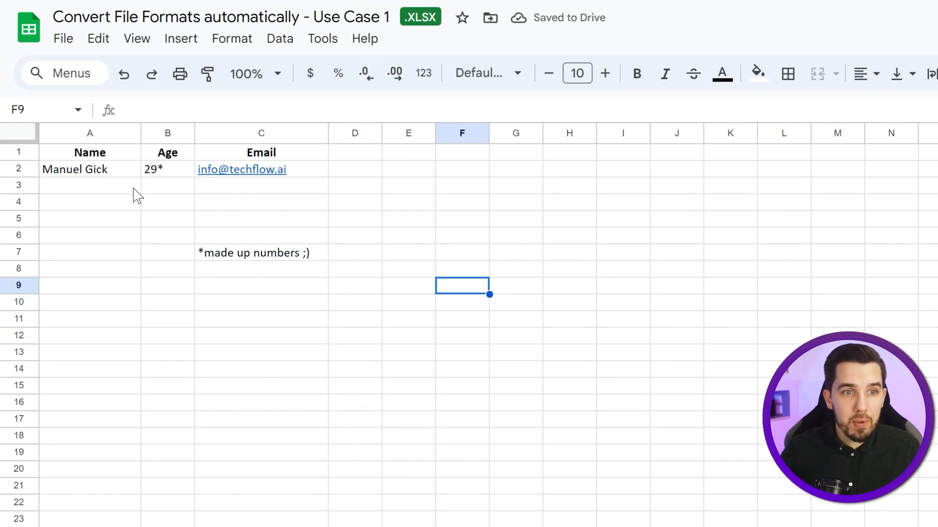
- Leave the Excel workbook and return to the Use Case 1 Drive folder
click(89, 169)
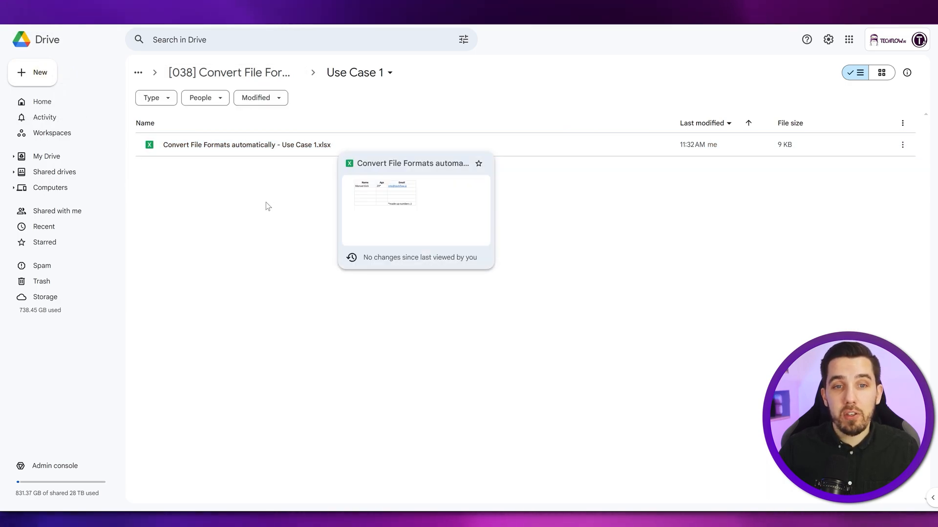
mouse_move(354, 344)
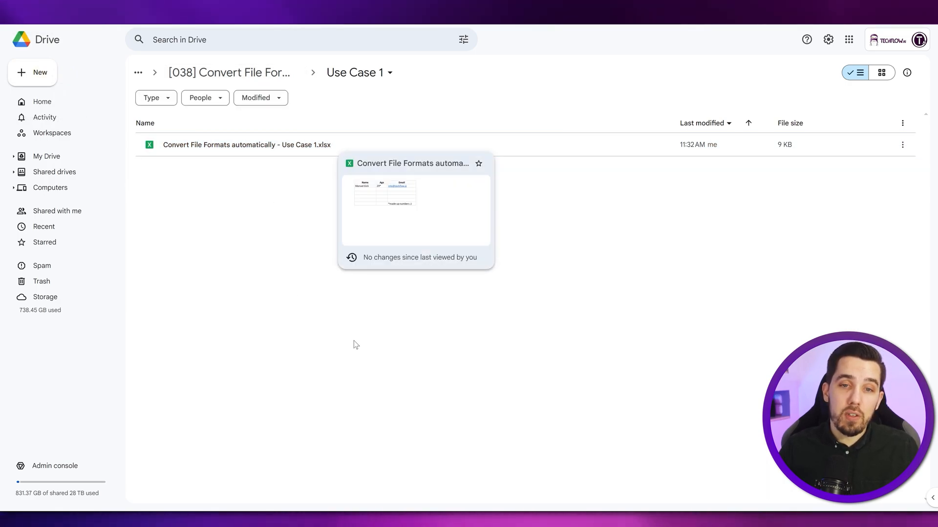
mouse_move(207, 224)
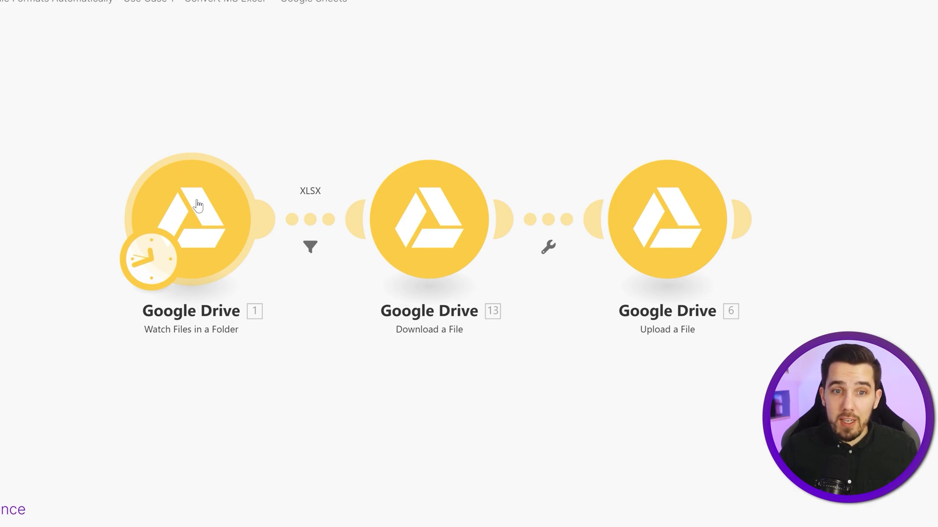
- Set Watch Files in a Folder to start manually from the Use Case 1 Excel file
right_click(190, 219)
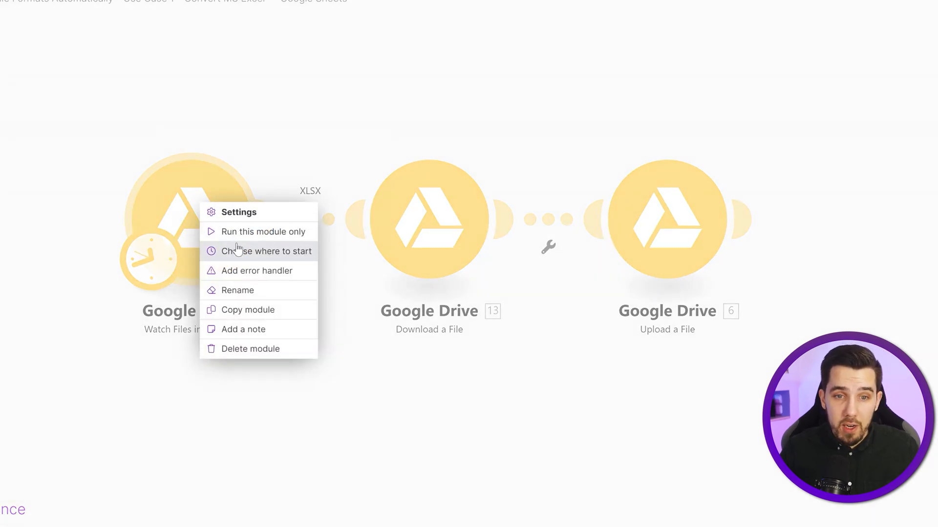
click(266, 250)
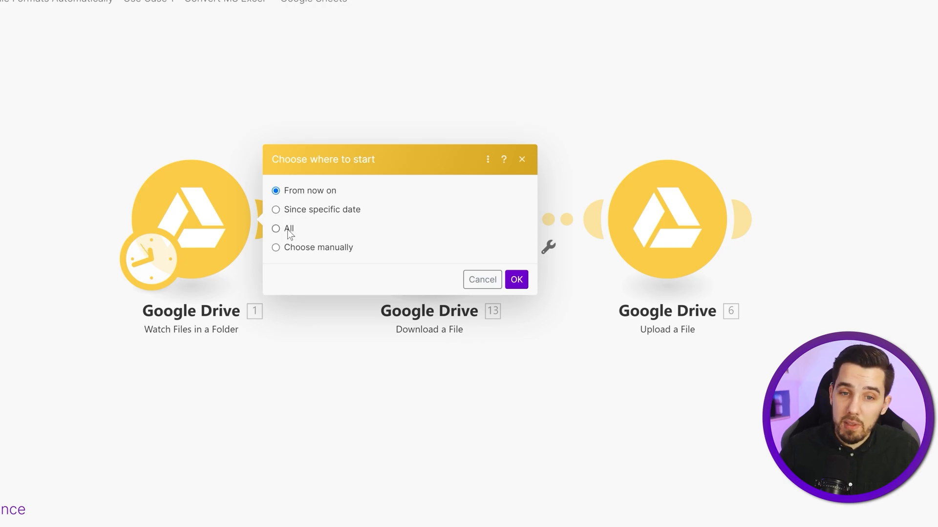
click(276, 247)
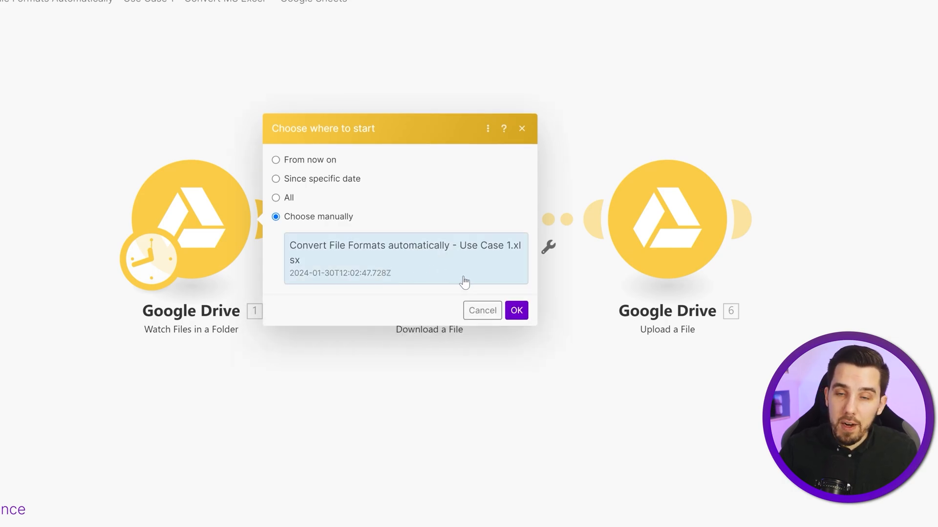
click(515, 310)
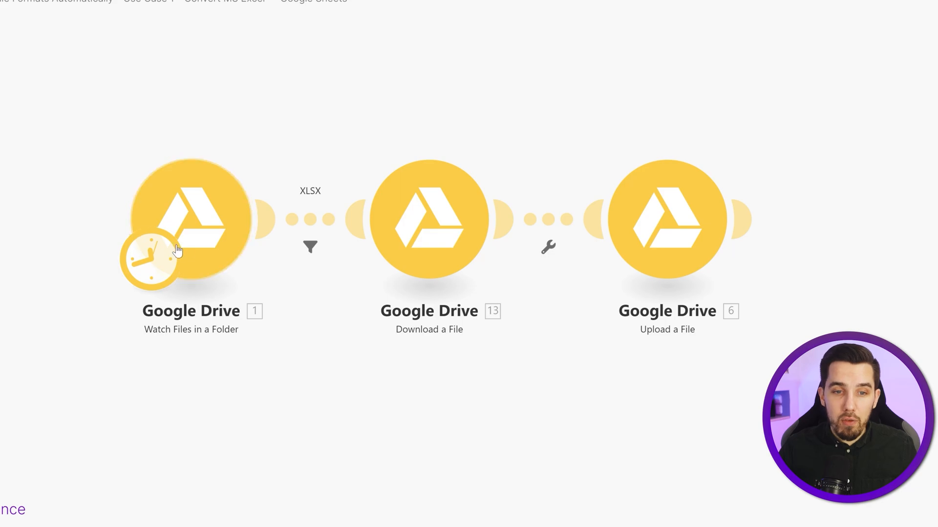
mouse_move(200, 335)
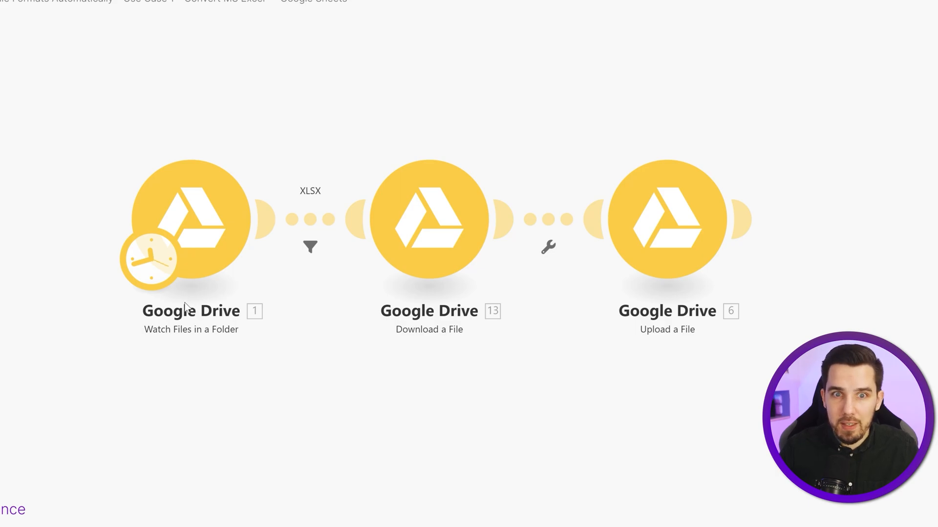
right_click(191, 220)
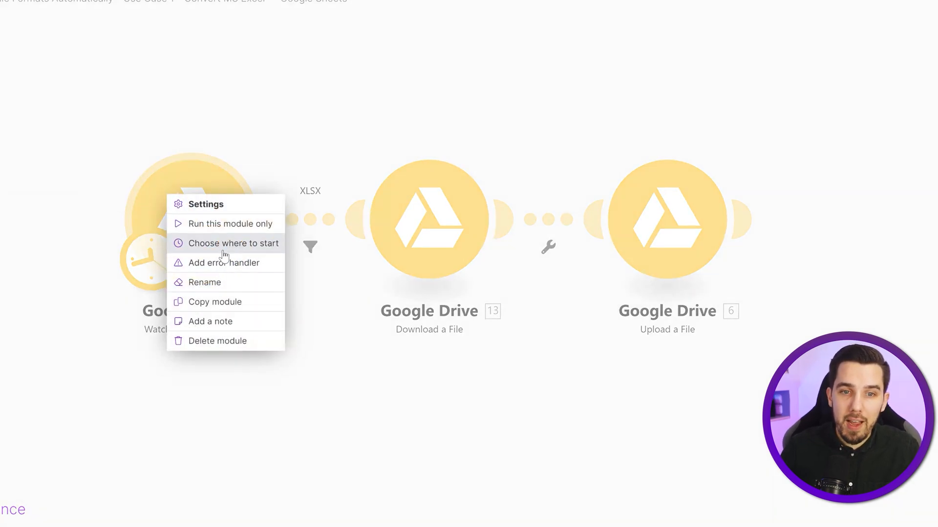
click(349, 377)
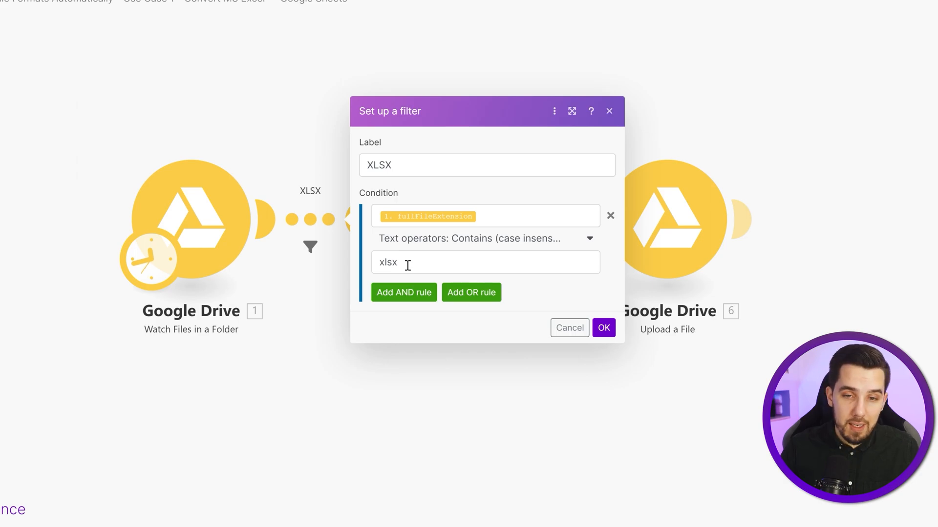
mouse_move(422, 351)
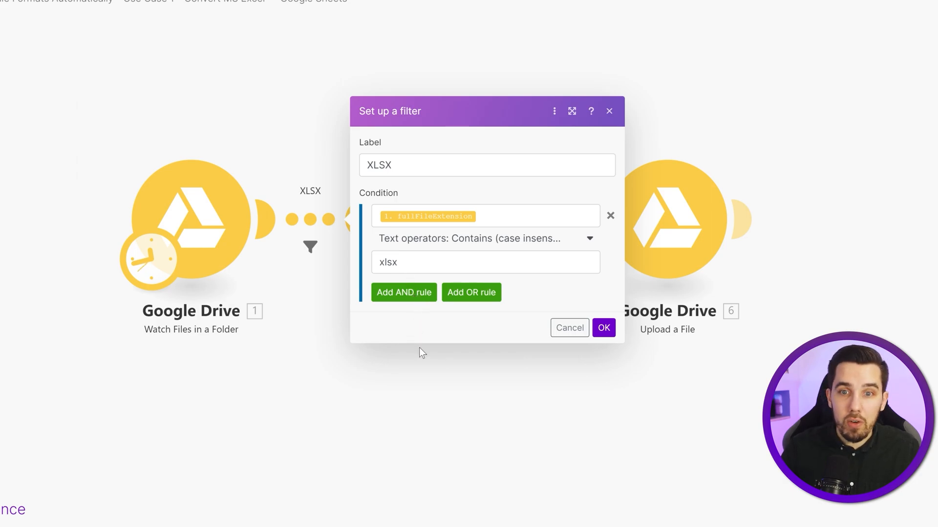
mouse_move(359, 398)
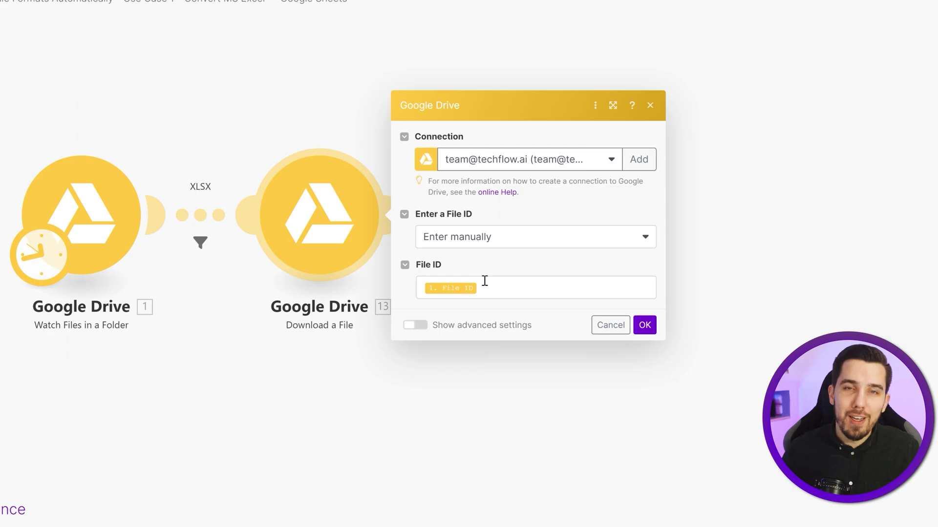
mouse_move(477, 390)
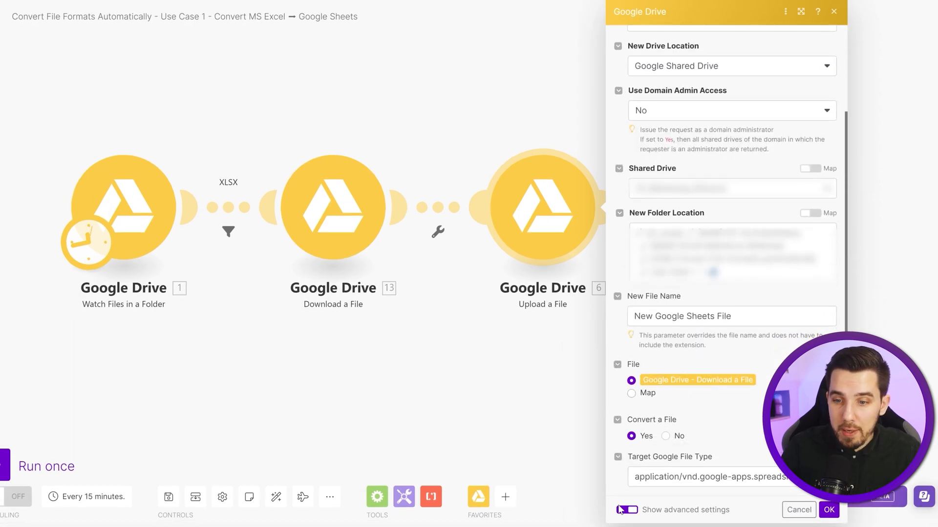
- Enable advanced settings in Upload a File and convert to a Google spreadsheet
click(625, 510)
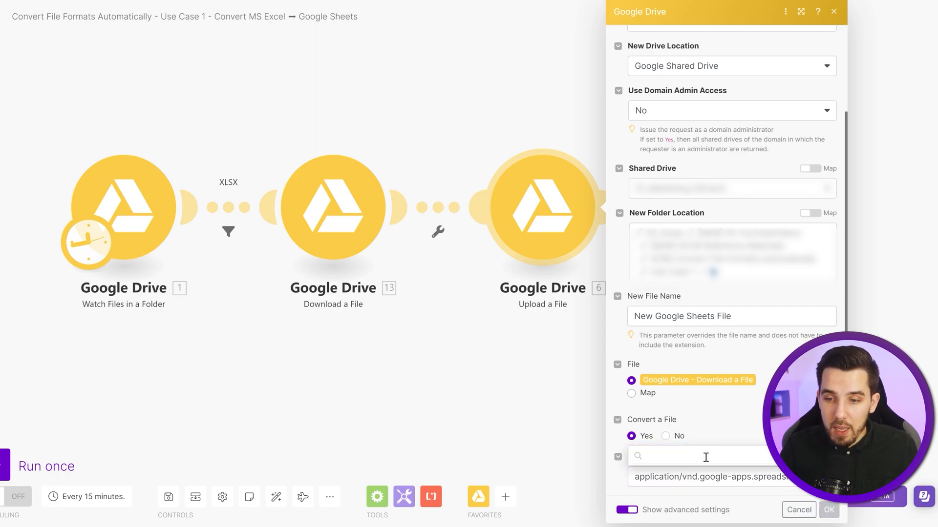
click(706, 456)
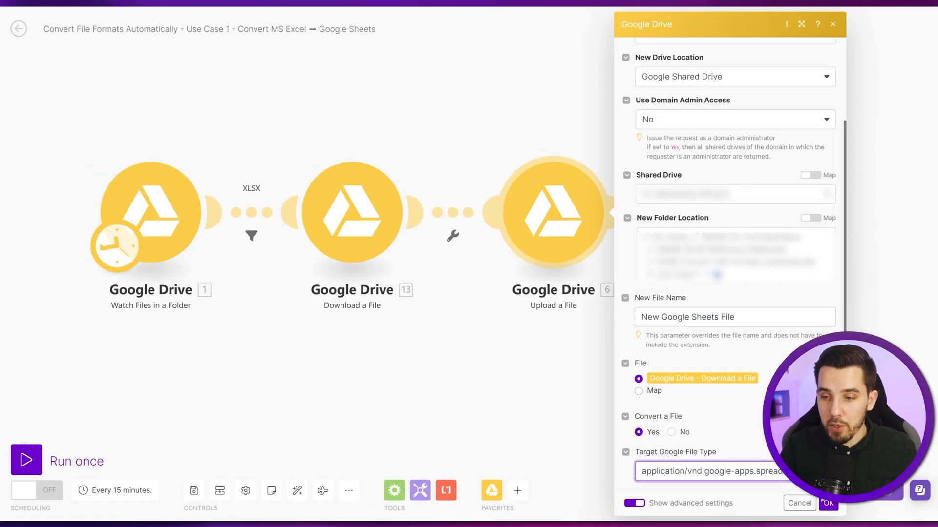
click(827, 503)
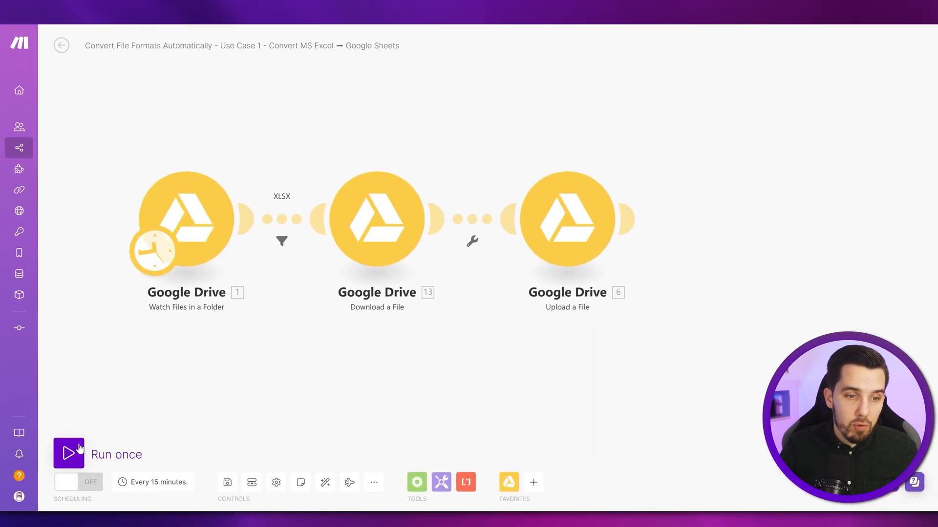
- Run the scenario once and review the passing xlsx filter details
click(68, 453)
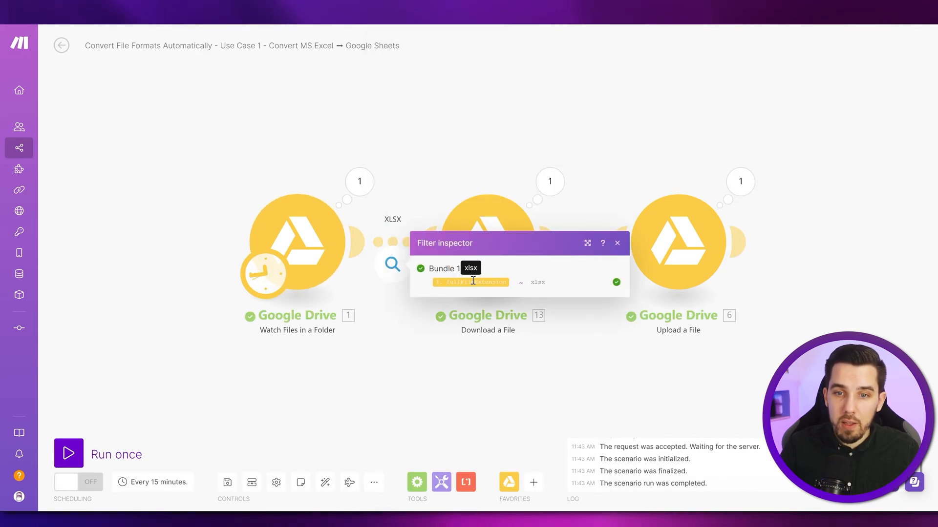
click(616, 243)
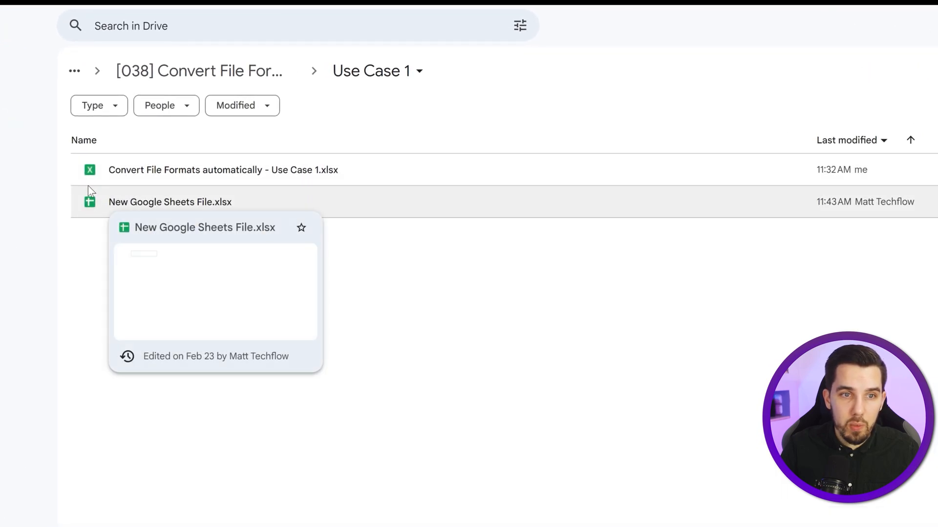
mouse_move(421, 238)
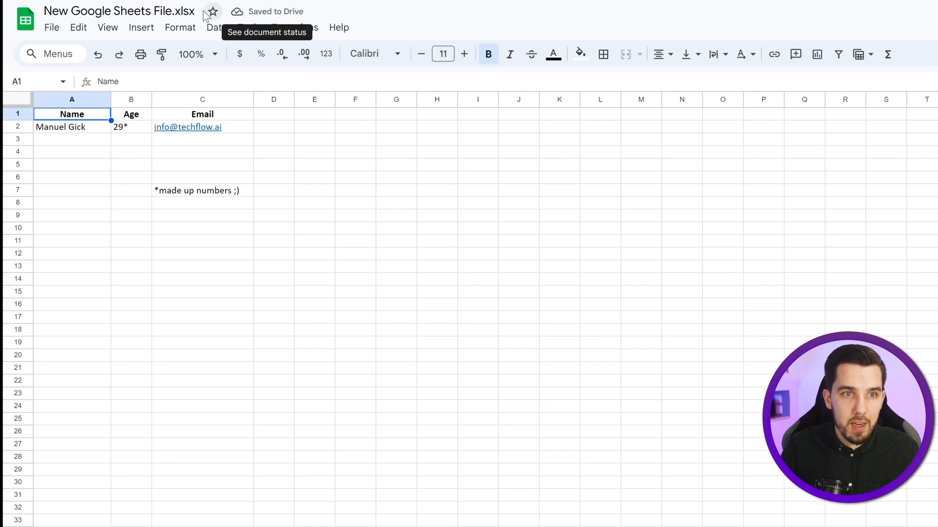
- Switch from the converted Google Sheets file back to the Make scenario tab
click(119, 11)
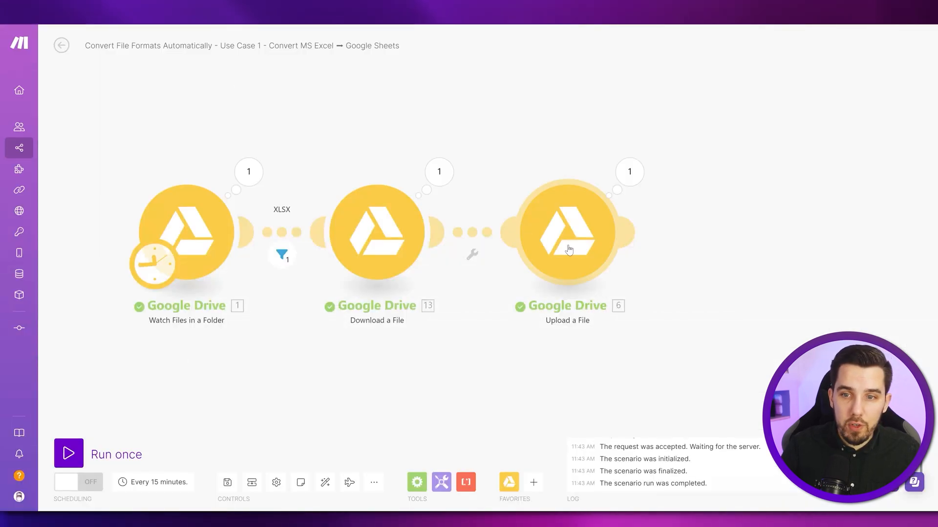
- Map the Upload a File name as replace(13. Name; .xlsx; emptystring)
click(566, 233)
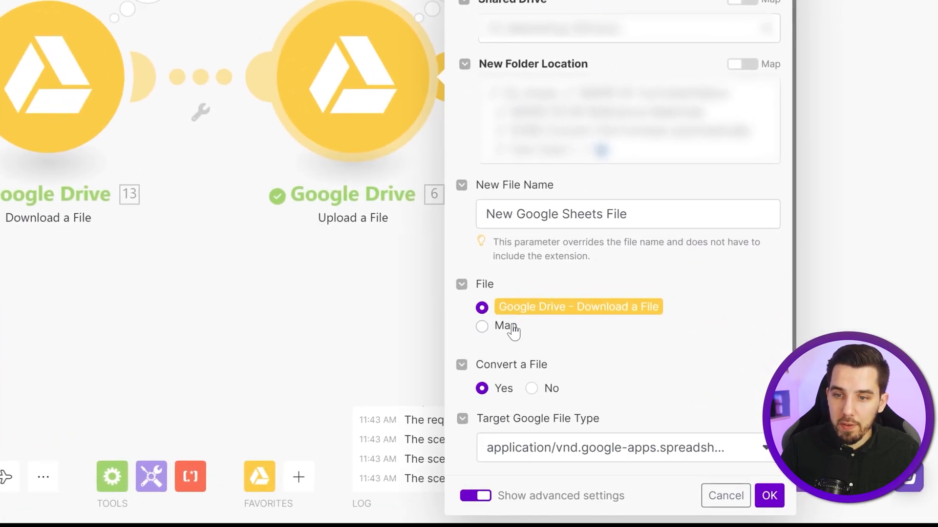
click(482, 325)
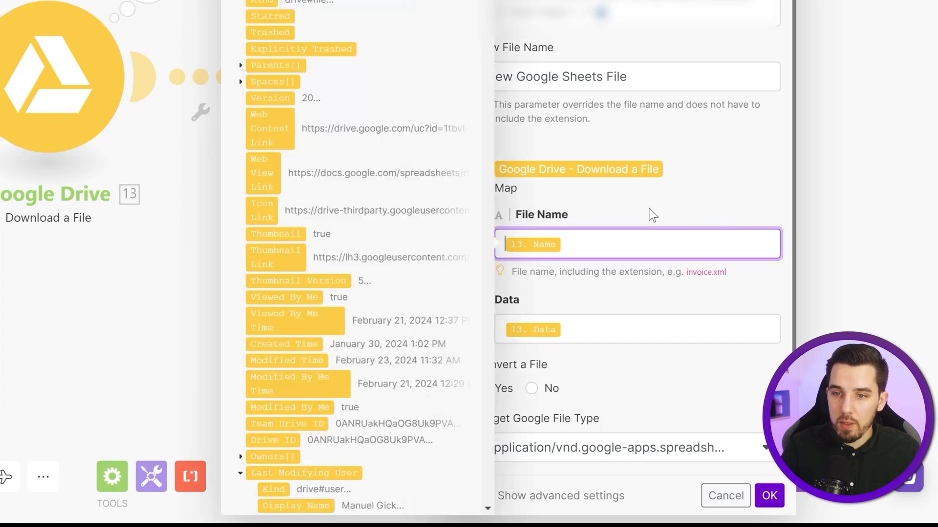
text(replace()
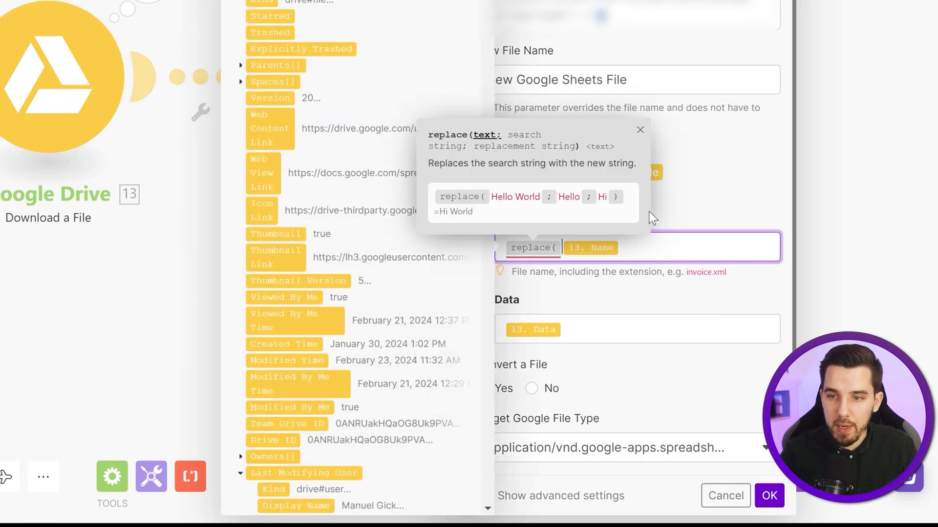
text(; .xlsx ;)
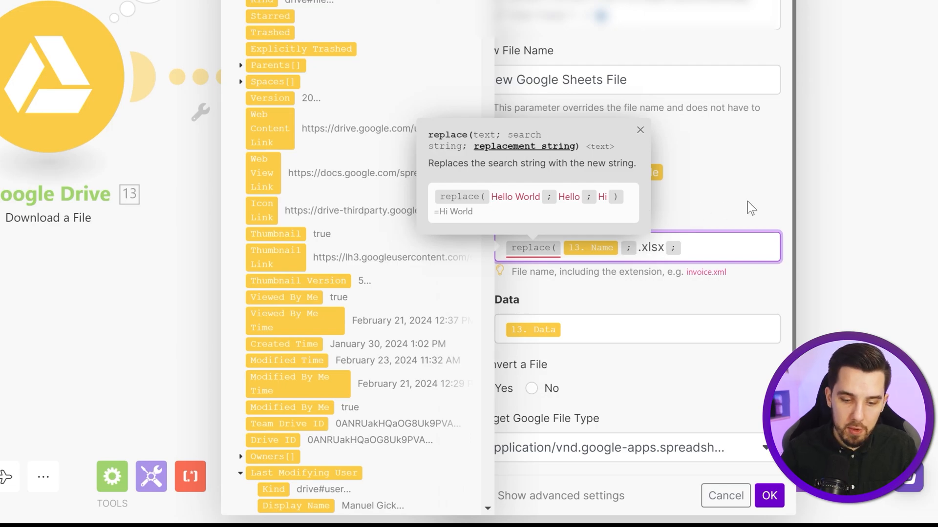
text({{emptystr)
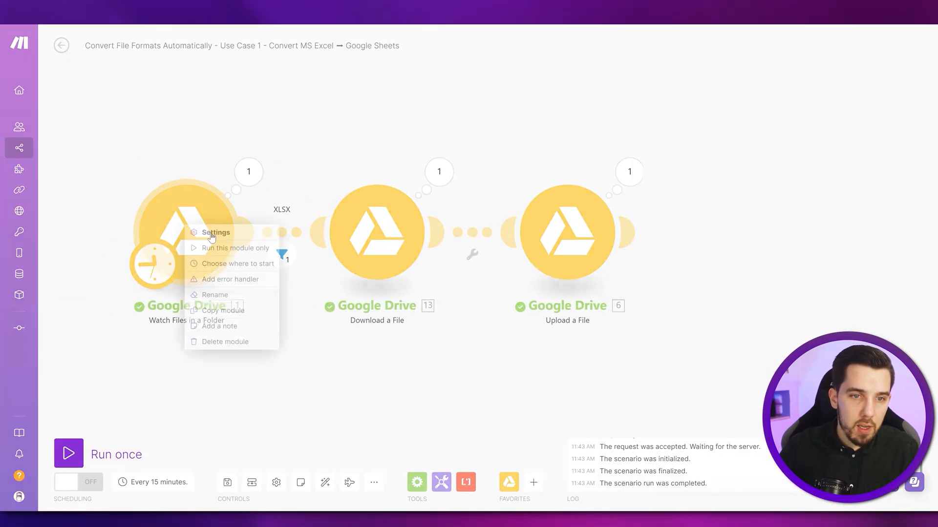
- Start Watch Files in a Folder from All files and inspect the returned bundles
click(237, 264)
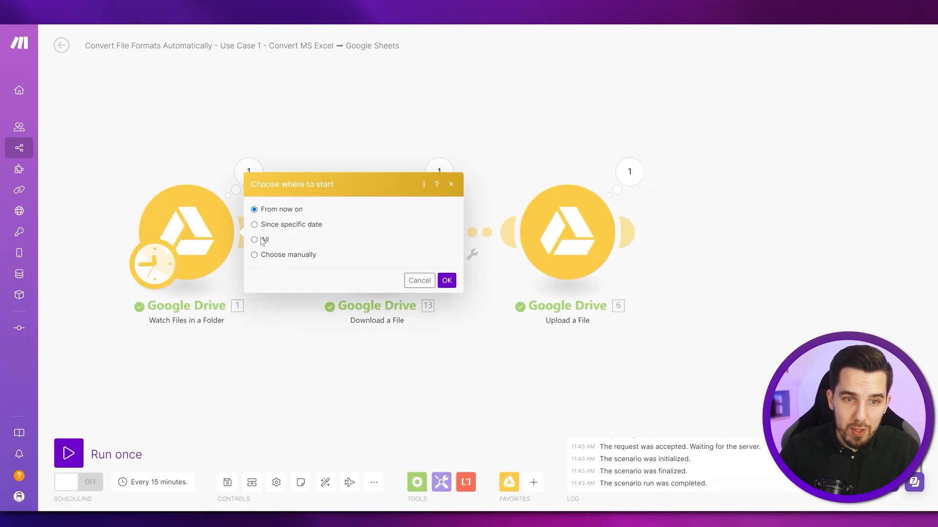
click(253, 255)
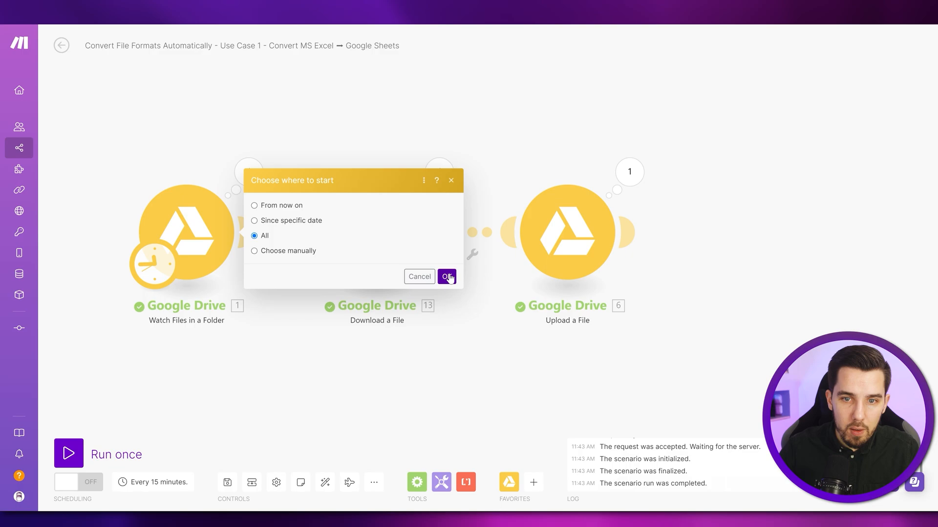
click(447, 277)
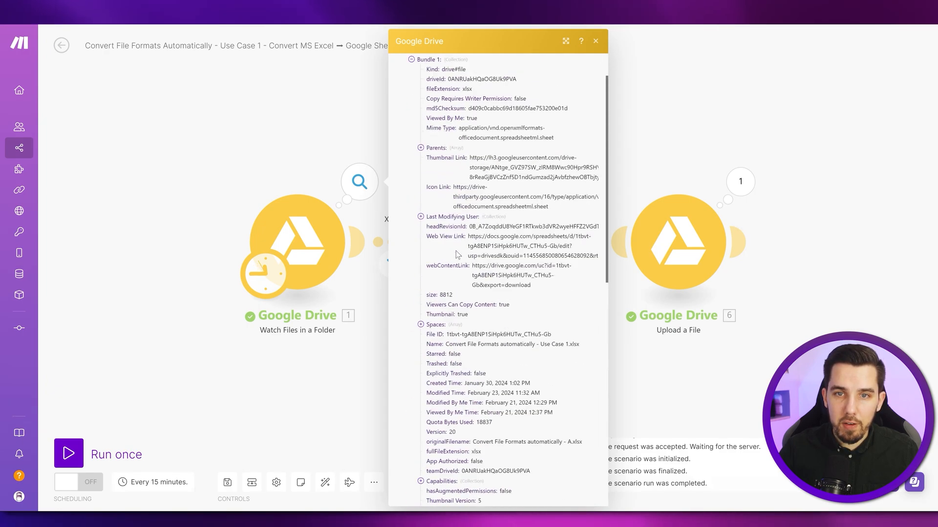
scroll(down, 3)
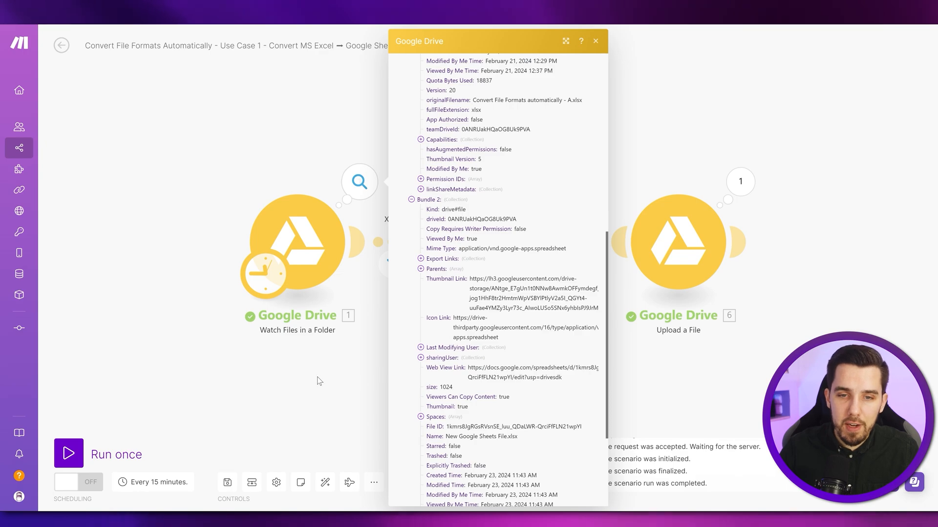
click(595, 40)
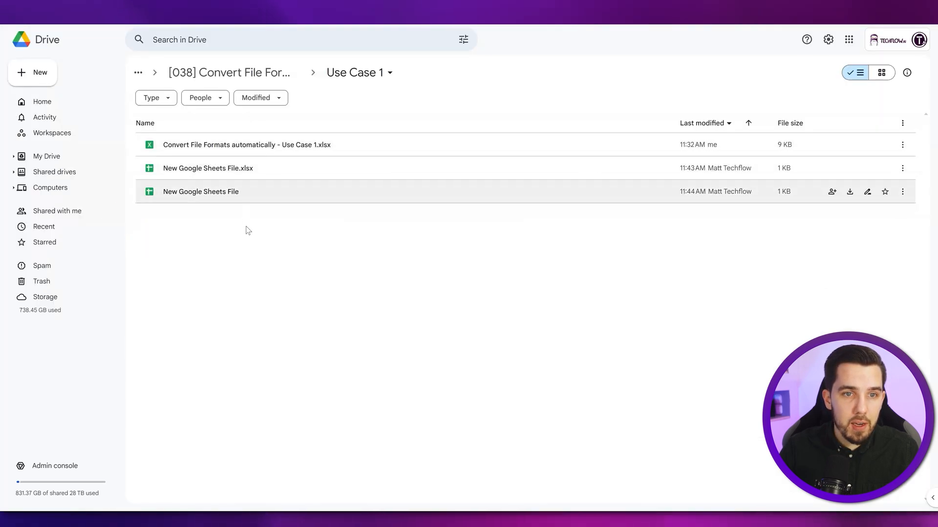
click(201, 192)
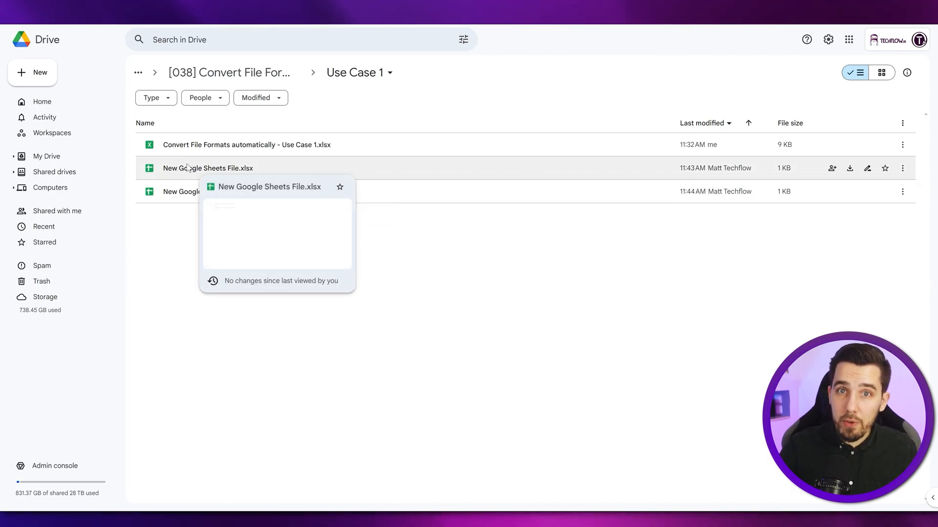
mouse_move(483, 110)
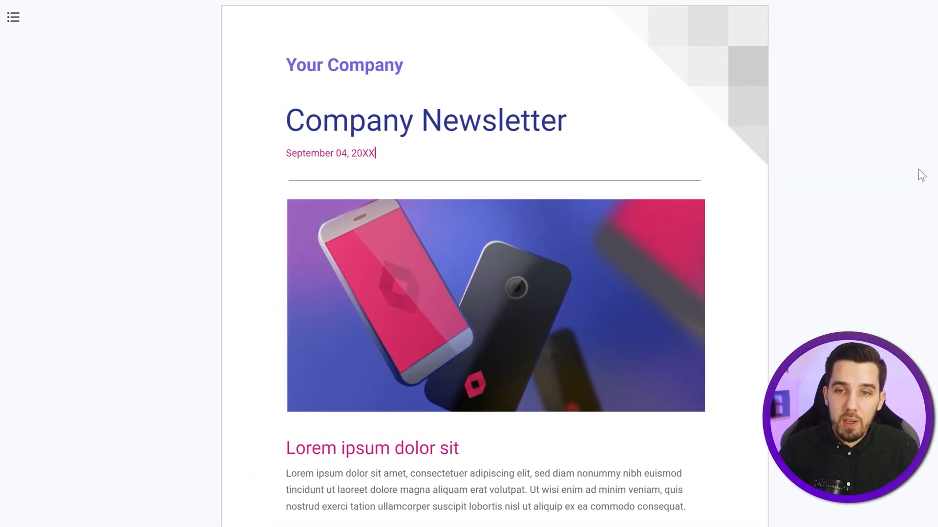
mouse_move(184, 64)
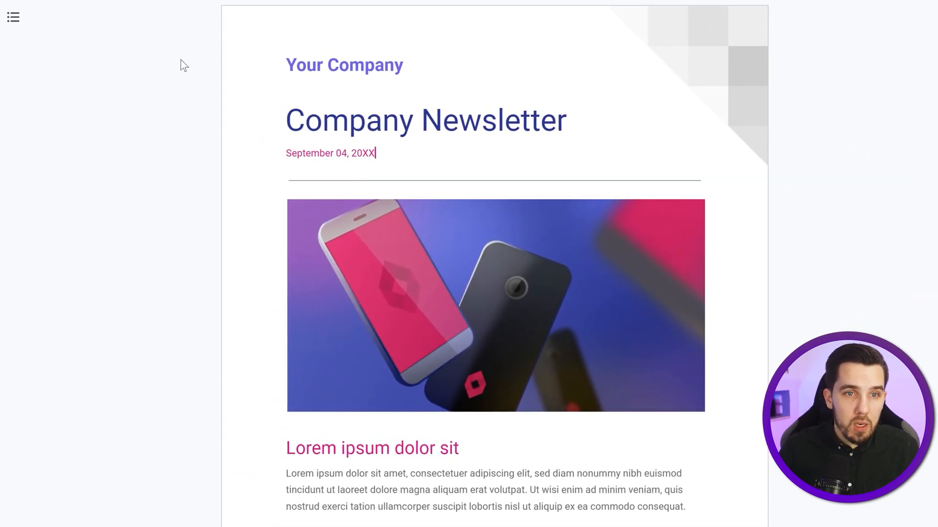
mouse_move(595, 252)
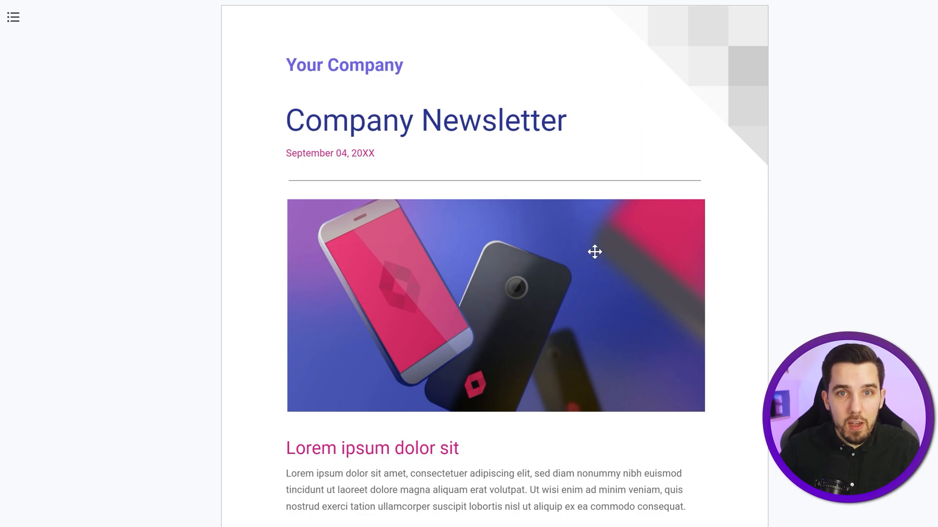
mouse_move(632, 264)
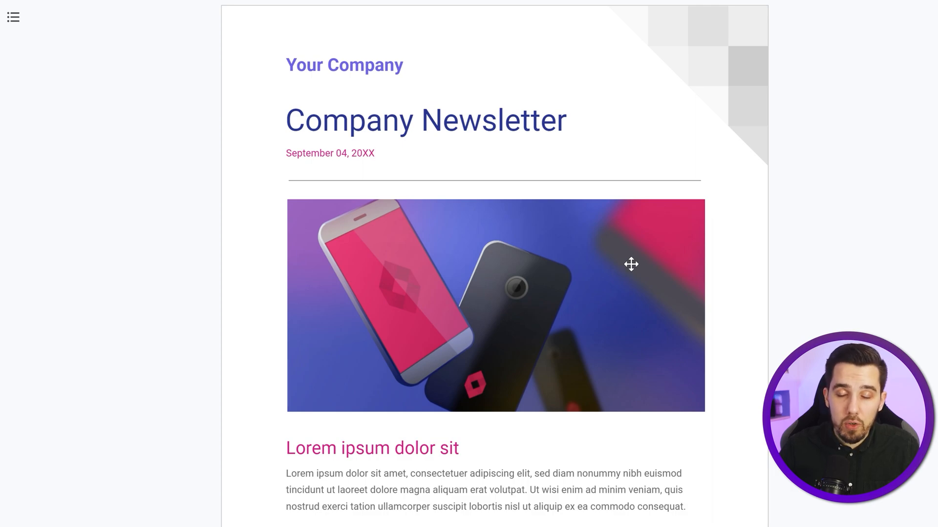
mouse_move(632, 258)
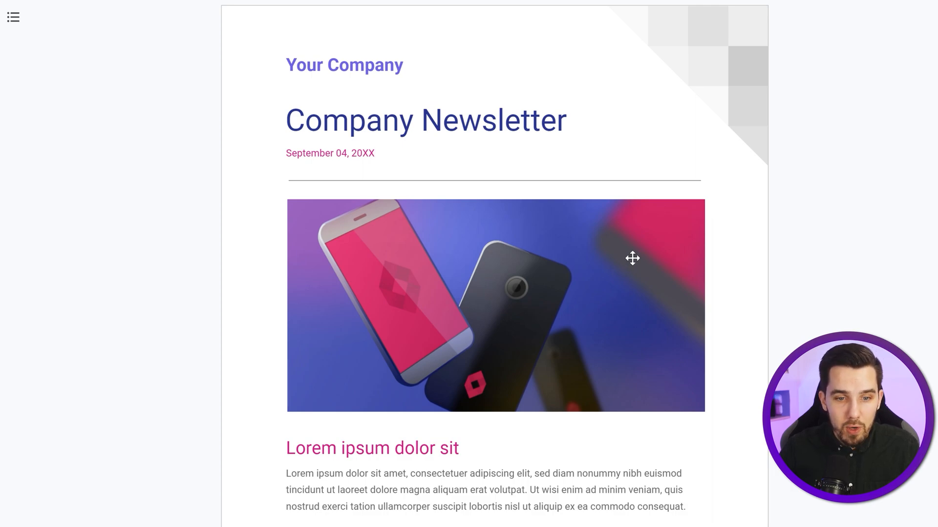
scroll(down, 3)
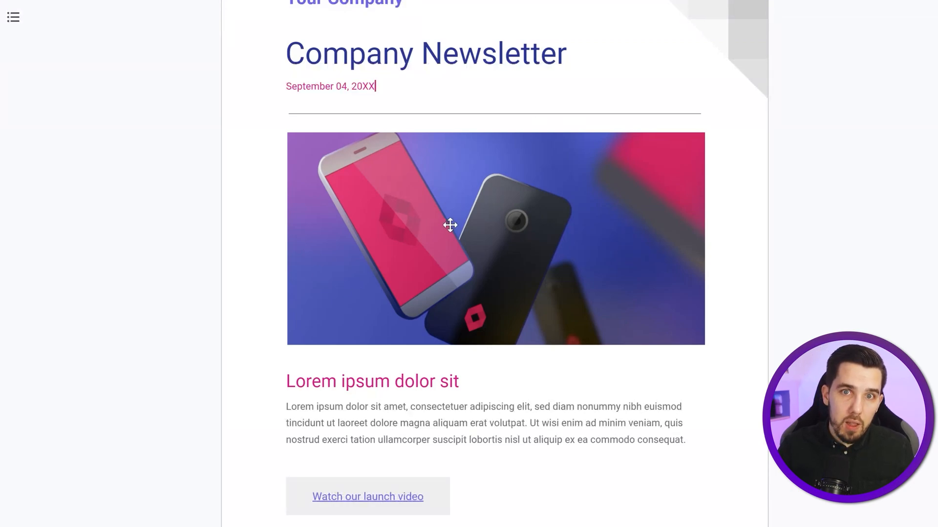
mouse_move(686, 131)
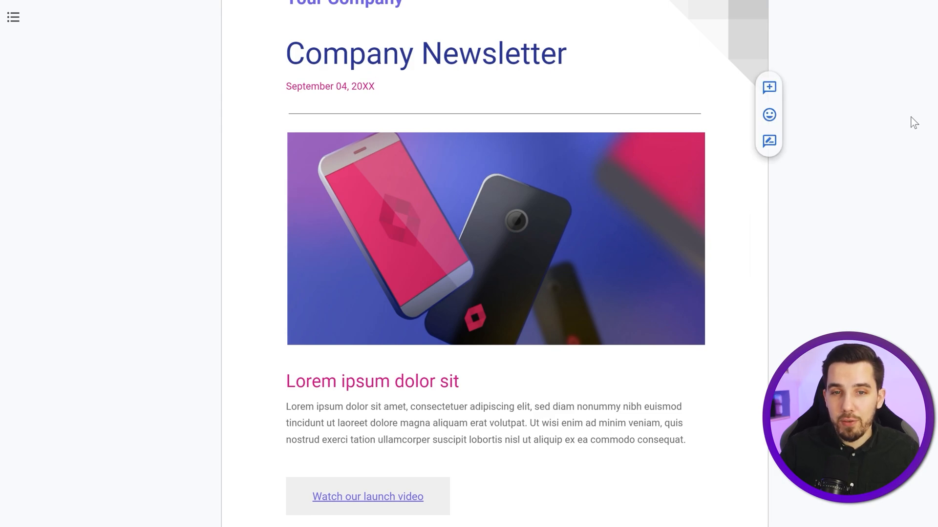
scroll(down, 3)
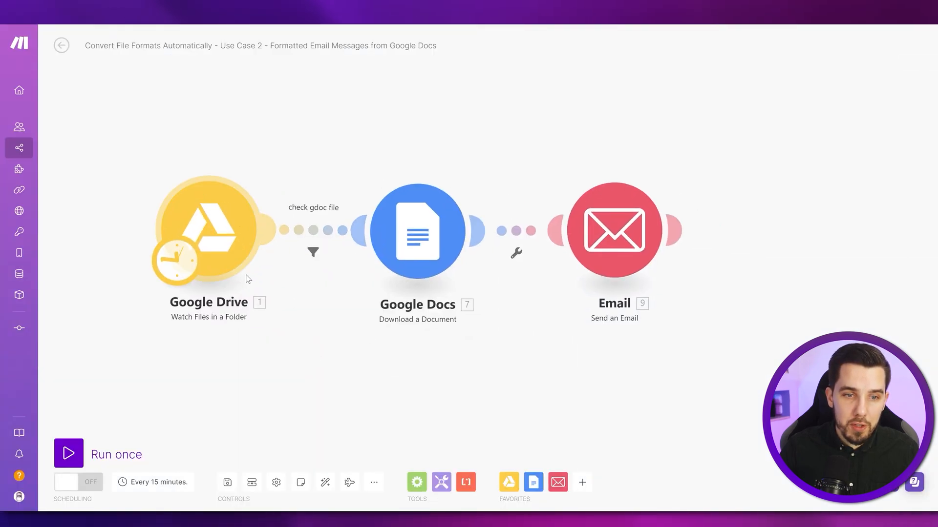
mouse_move(271, 167)
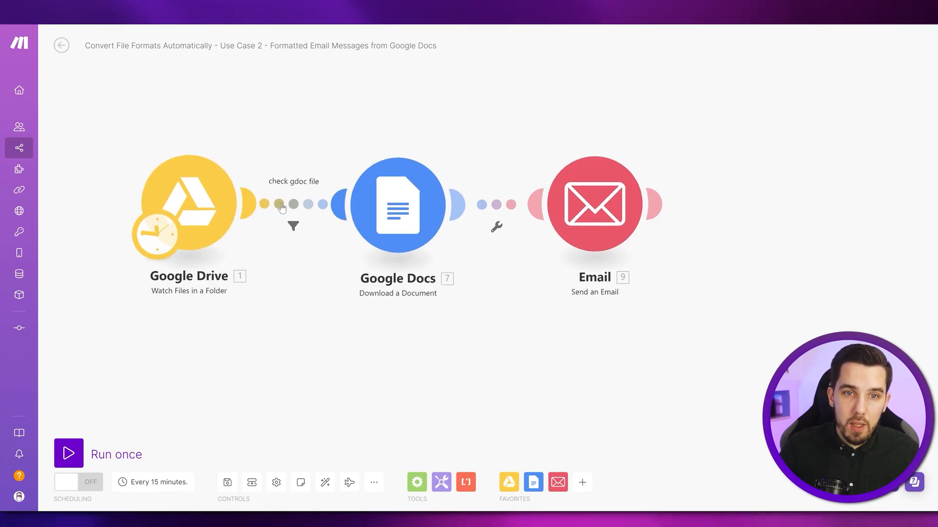
- Open the check gdoc file filter in the Use Case 2 scenario
click(293, 206)
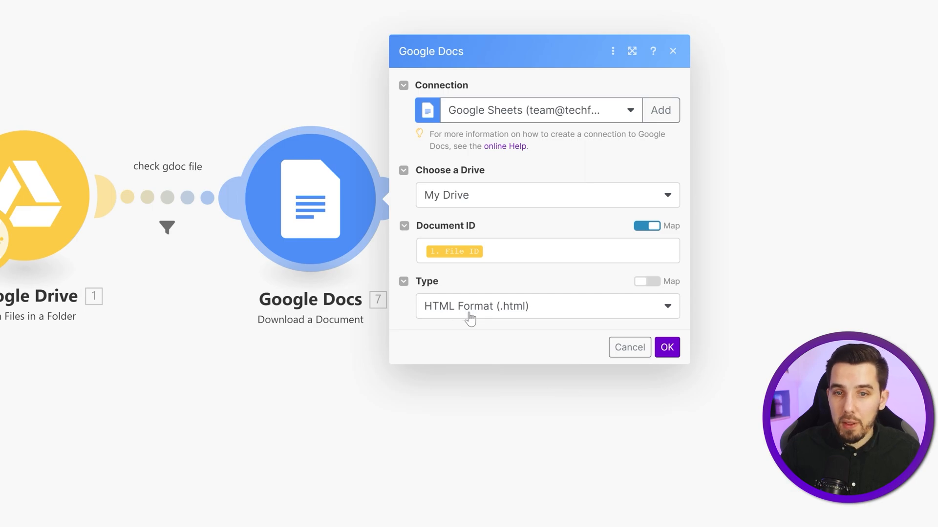
mouse_move(476, 446)
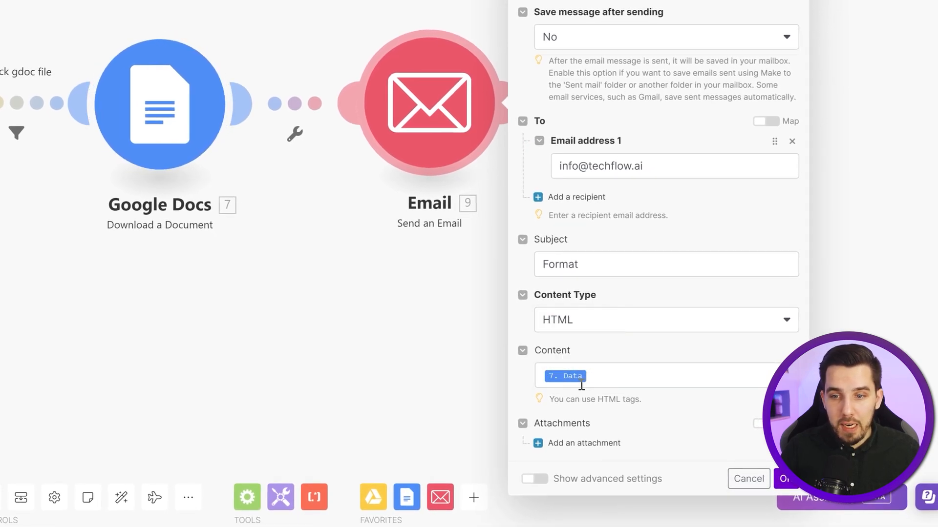
mouse_move(579, 340)
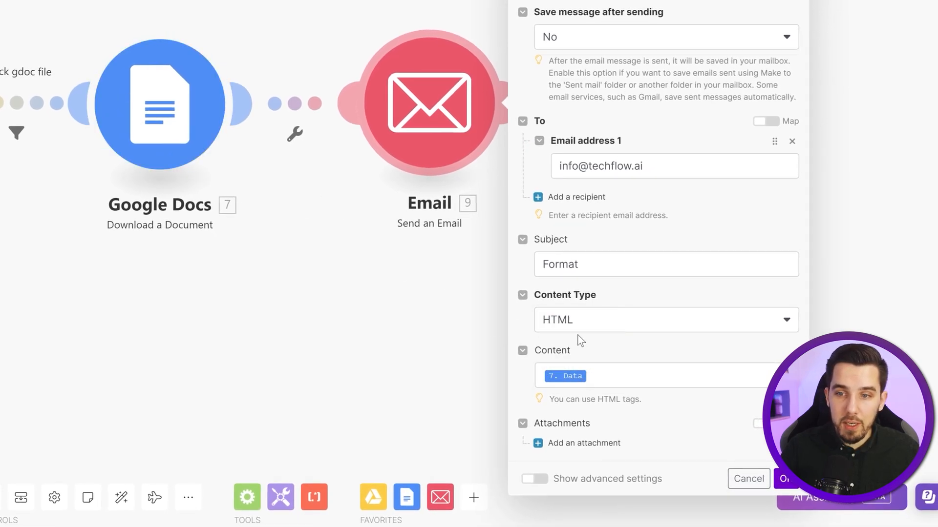
mouse_move(592, 333)
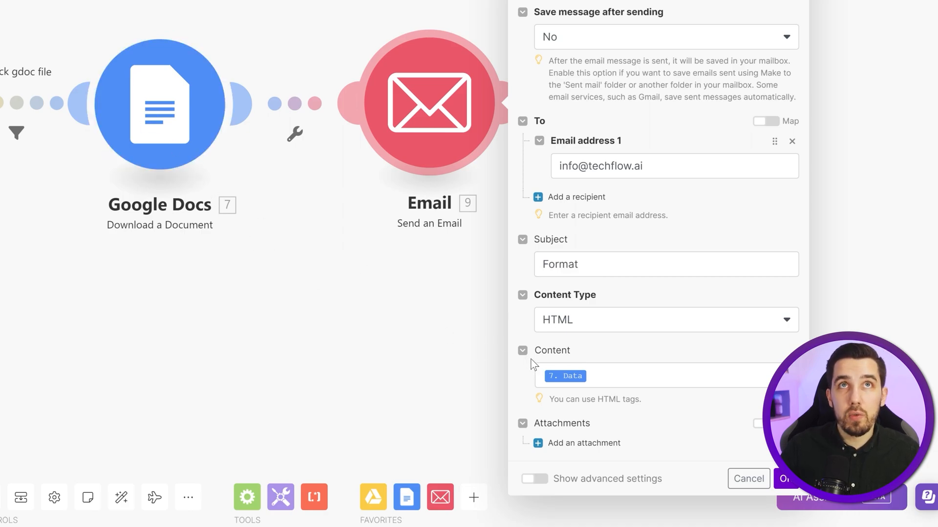
- Begin wrapping the email Content in replace() with the search string 'First Name'
click(658, 375)
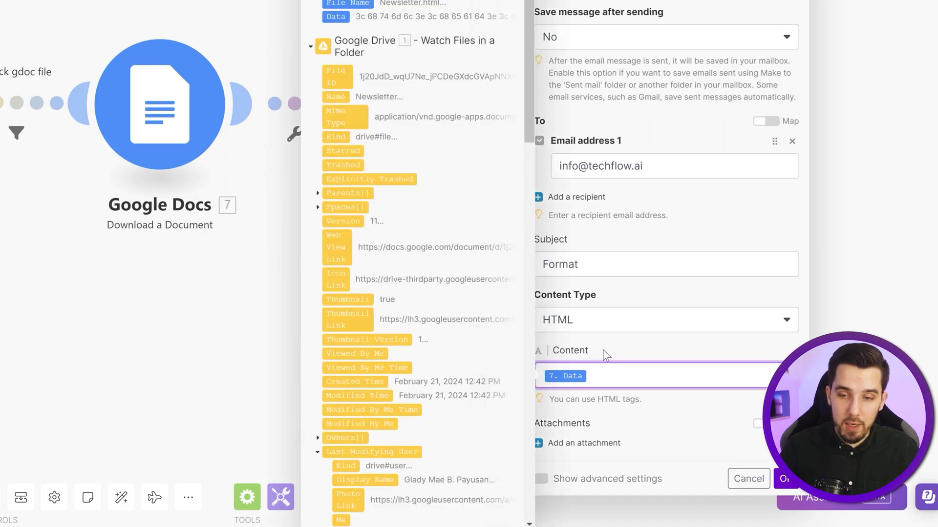
text(rep)
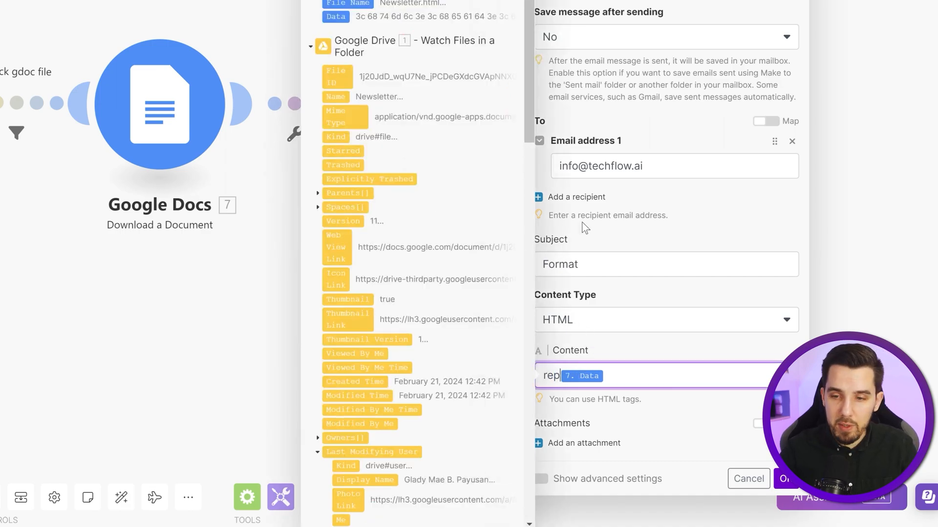
text(replace()
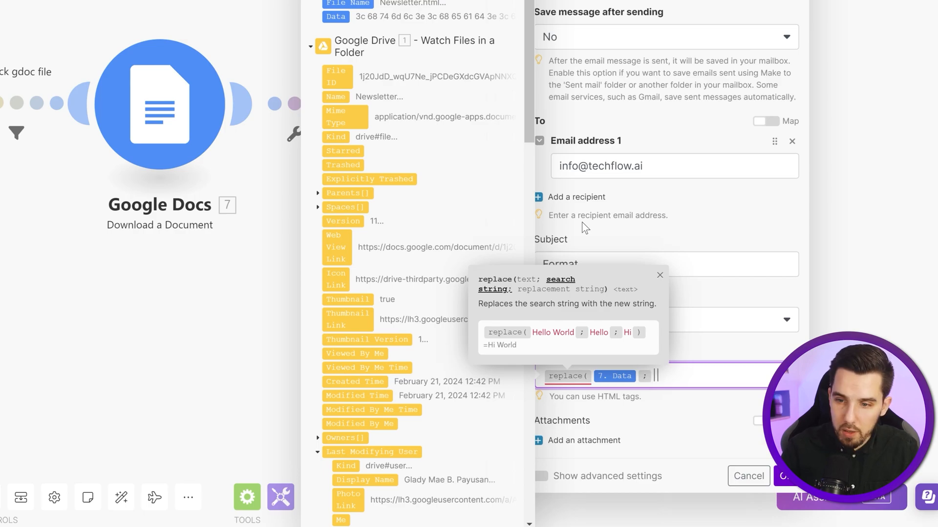
text(First Name)
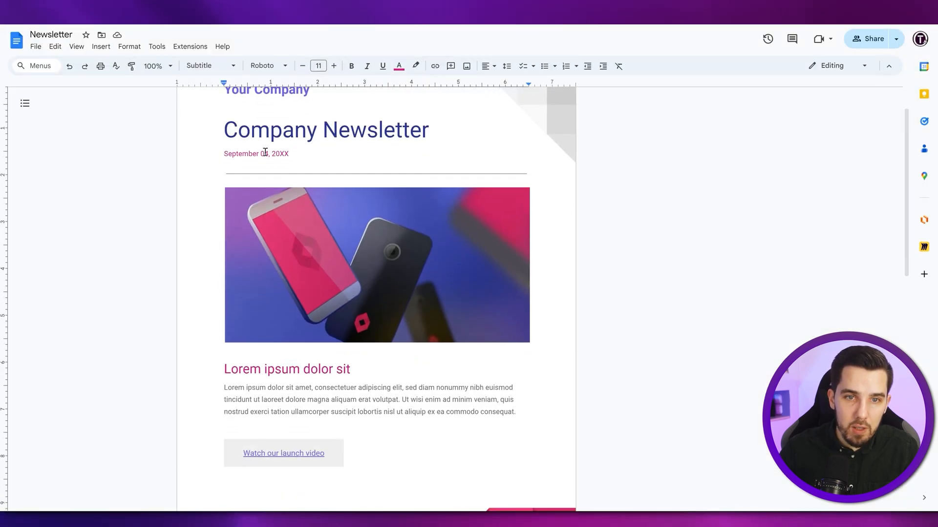
- Type the greeting 'Hey ||First Name||,' before the 'Lorem ipsum dolor sit' heading
text(Hey ||First Name||,)
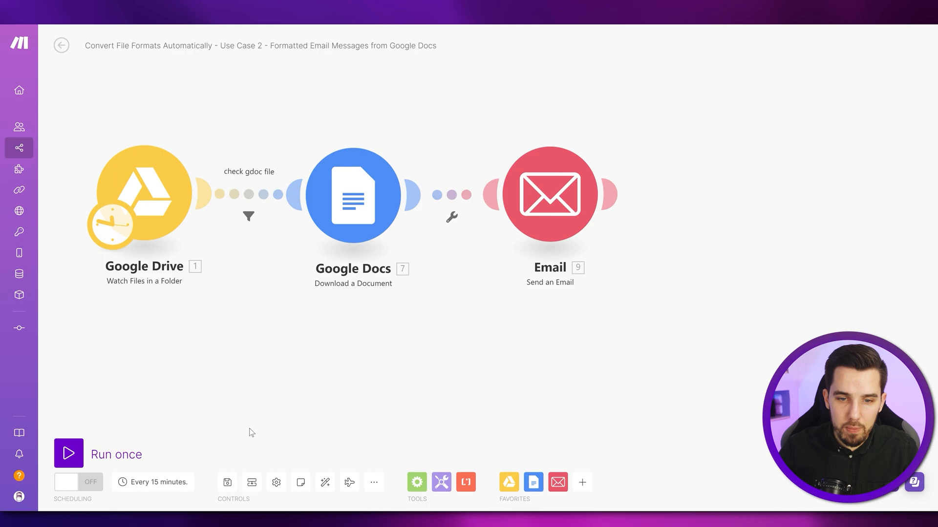
- Run the email scenario once and scroll through the HTML newsletter greeting Hey Manuel
click(69, 454)
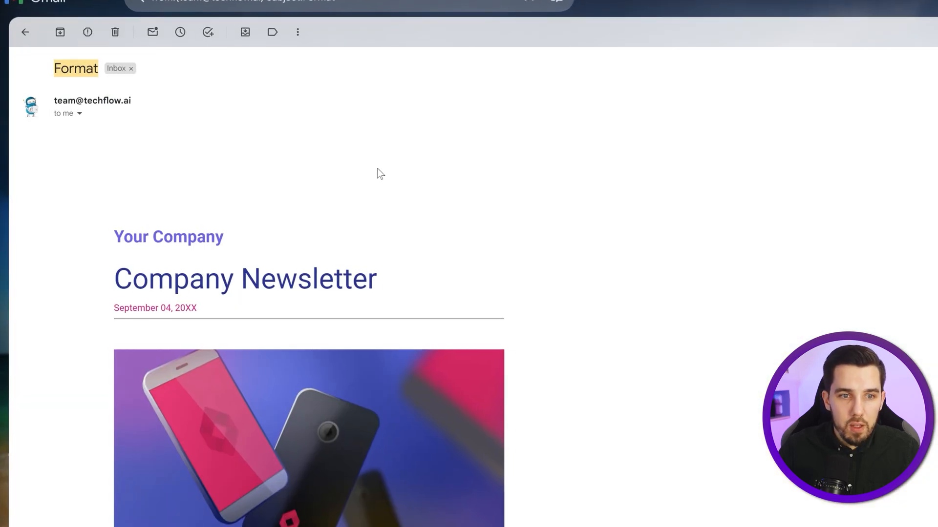
scroll(down, 3)
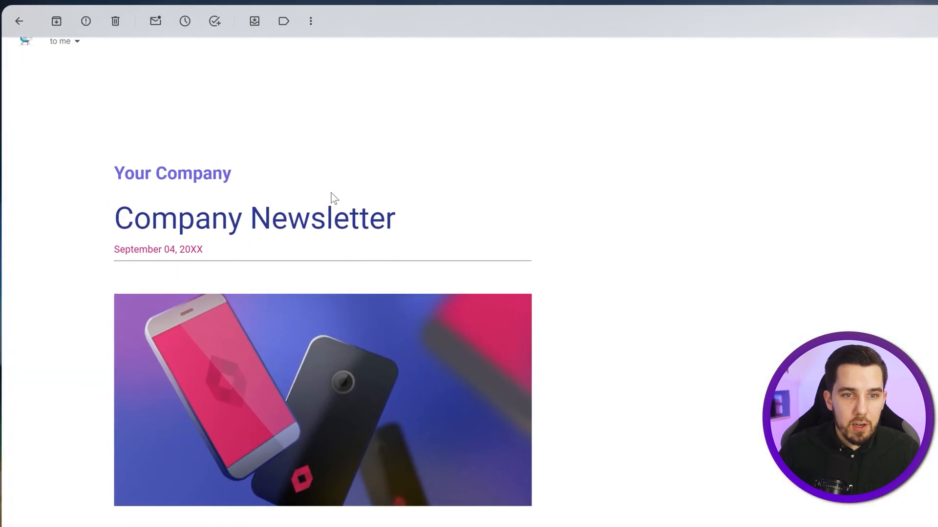
scroll(down, 3)
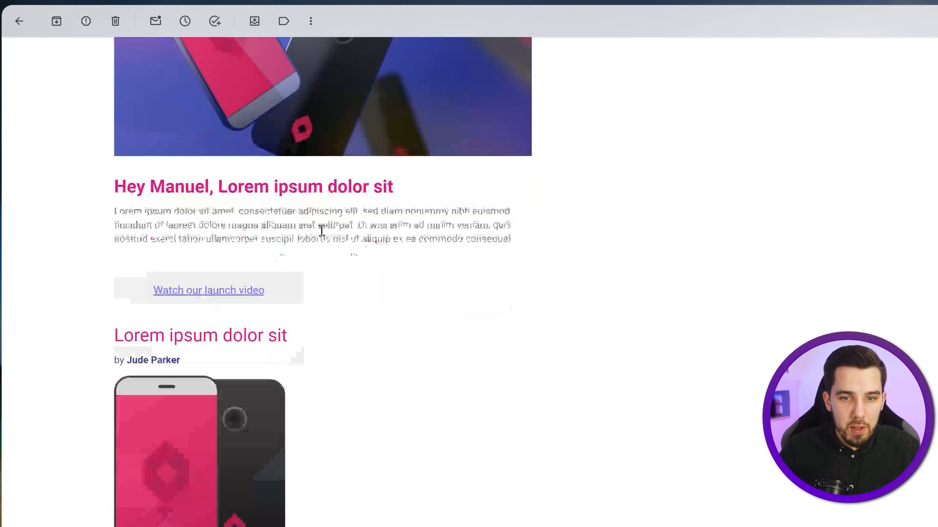
scroll(down, 3)
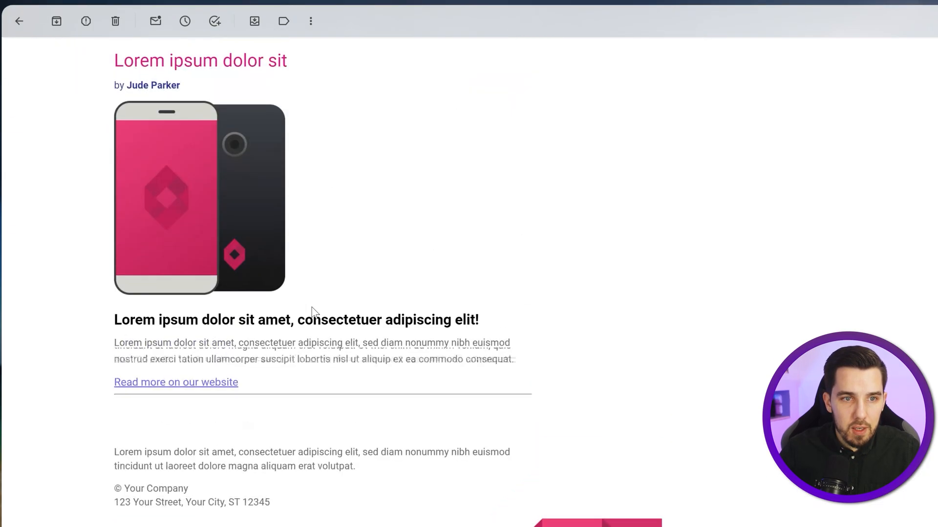
scroll(up, 3)
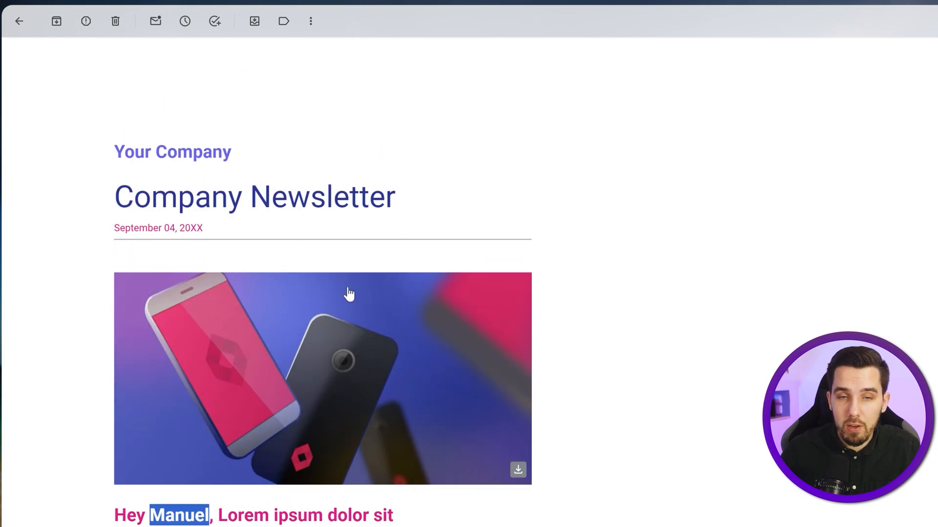
mouse_move(375, 285)
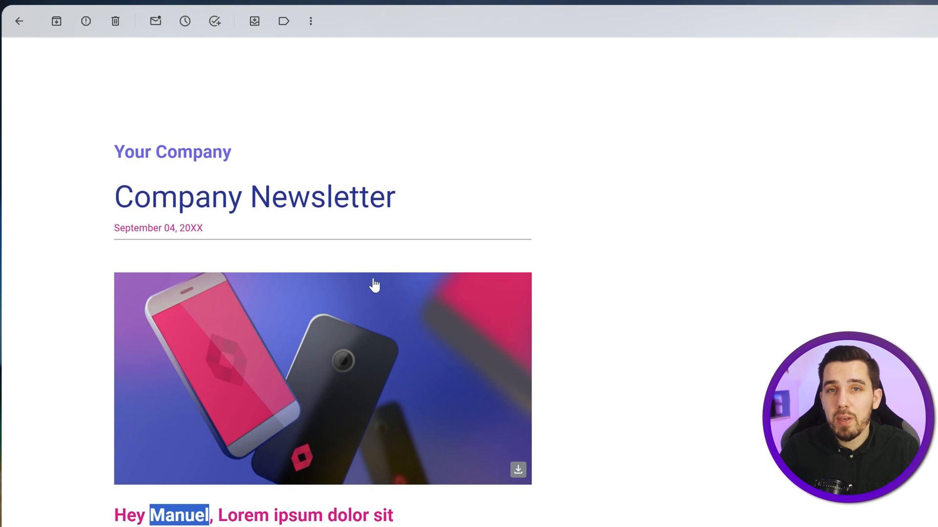
mouse_move(374, 284)
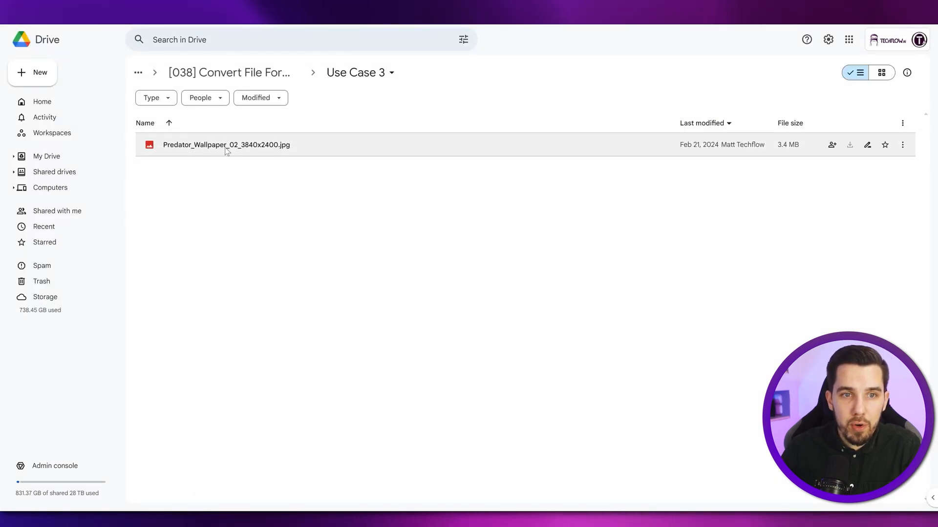
click(226, 144)
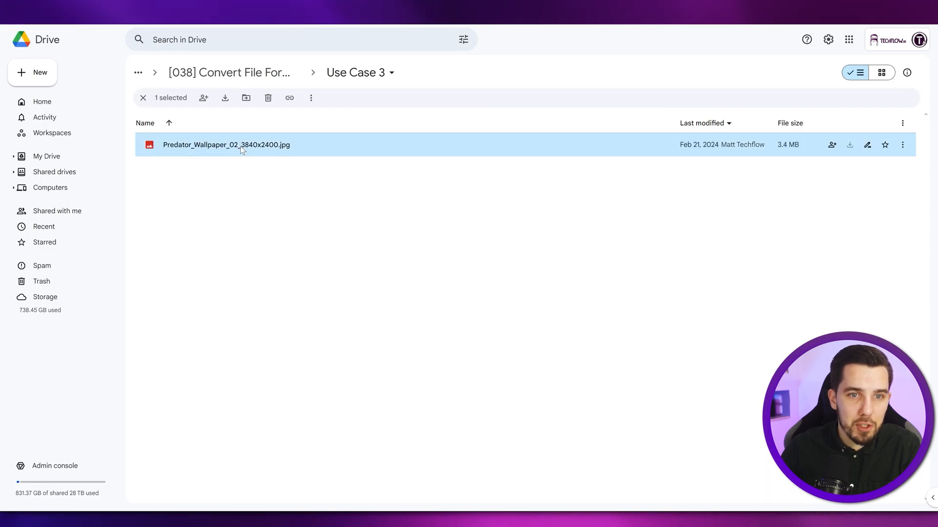
double_click(226, 144)
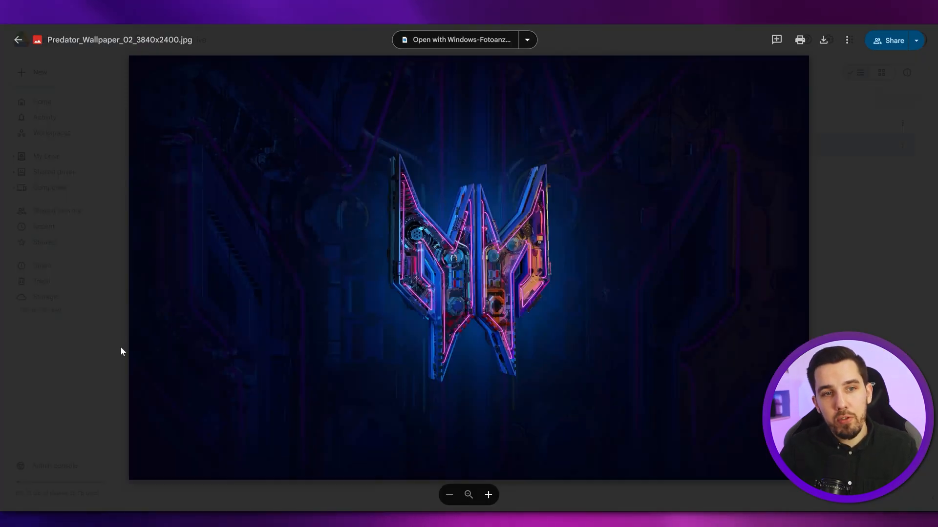
click(18, 39)
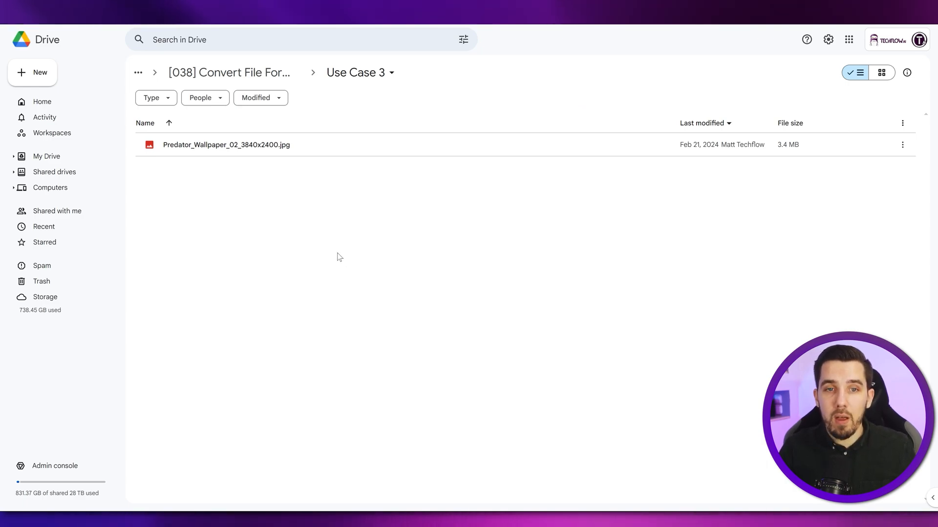
mouse_move(346, 265)
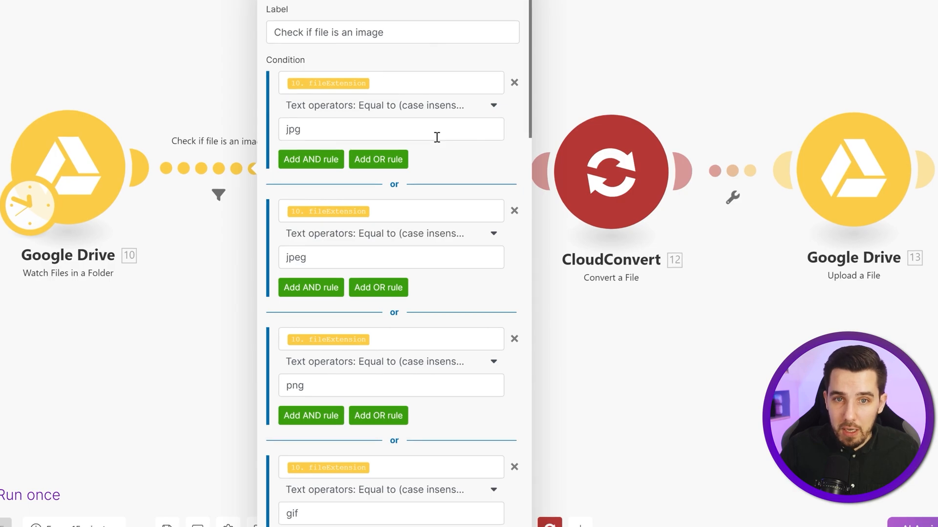
- Add an OR rule to the filter: Mime Type starts with 'image' (case insensitive)
scroll(down, 3)
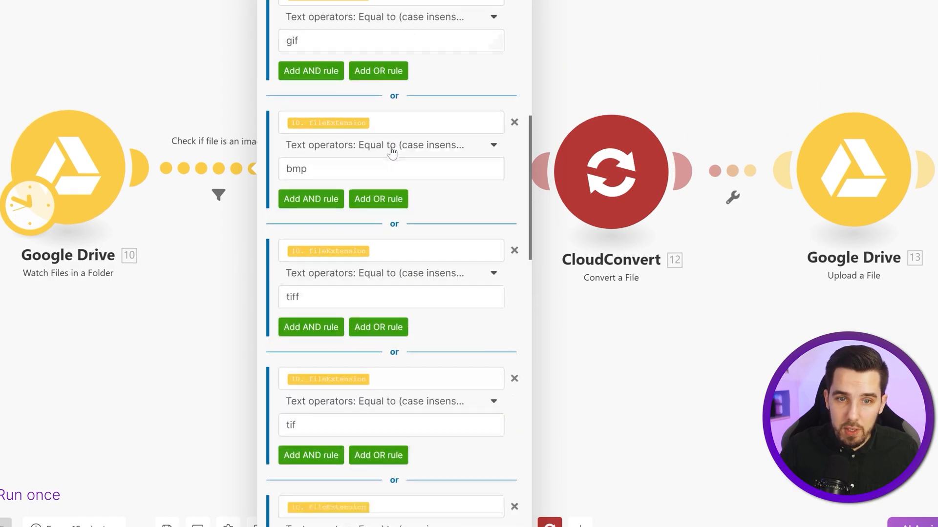
scroll(down, 3)
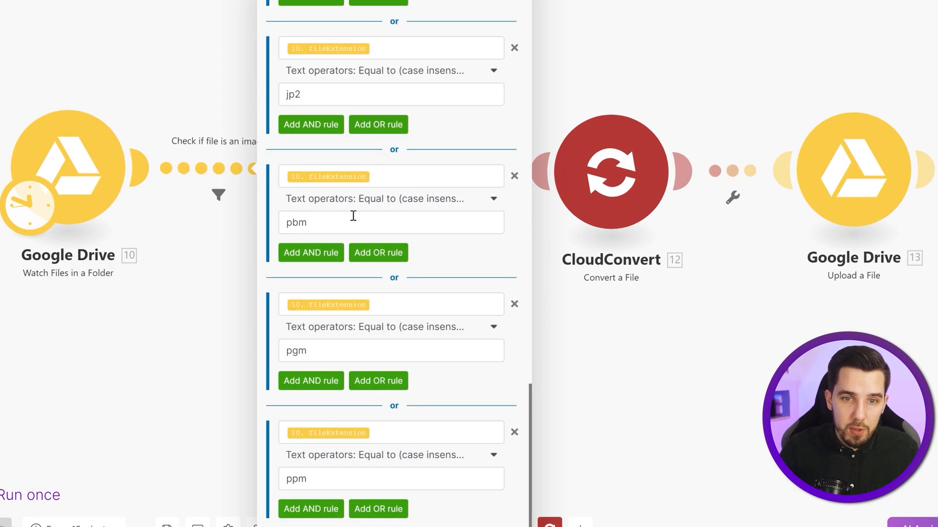
click(391, 176)
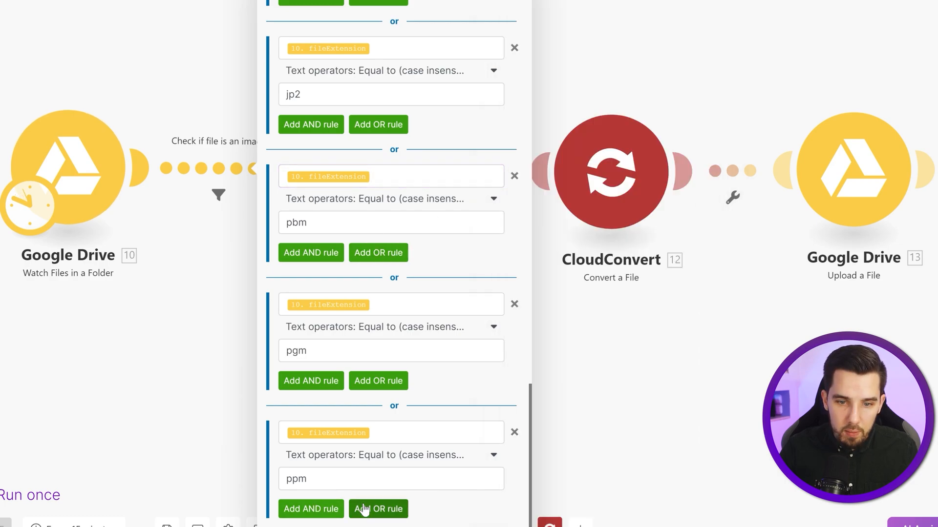
click(378, 509)
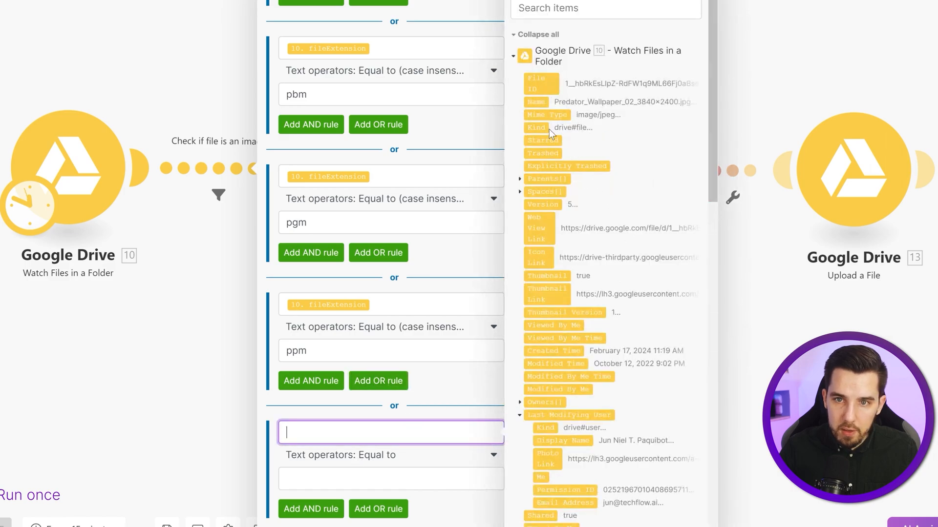
click(391, 455)
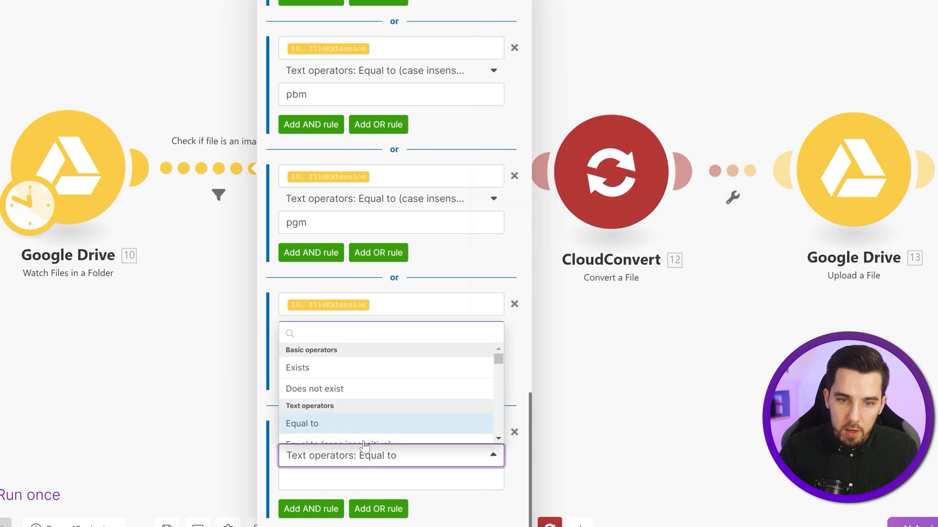
scroll(down, 3)
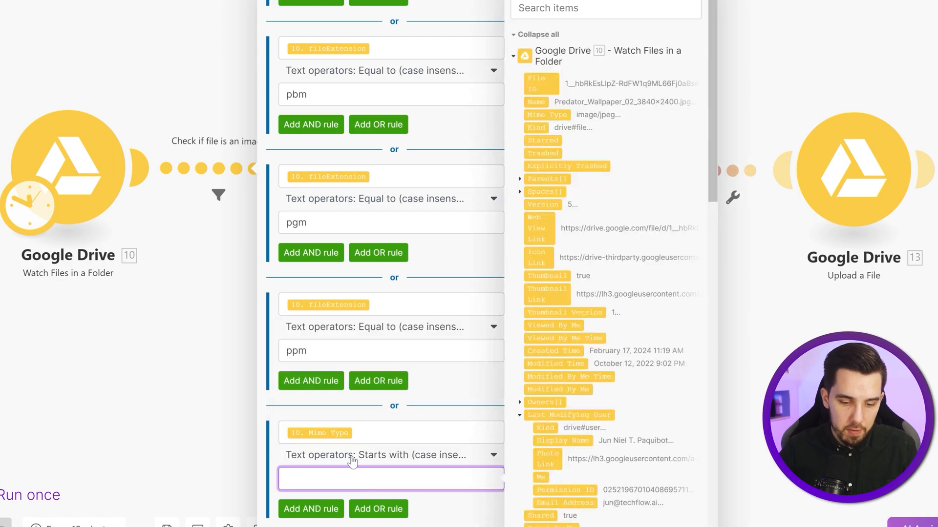
text(image)
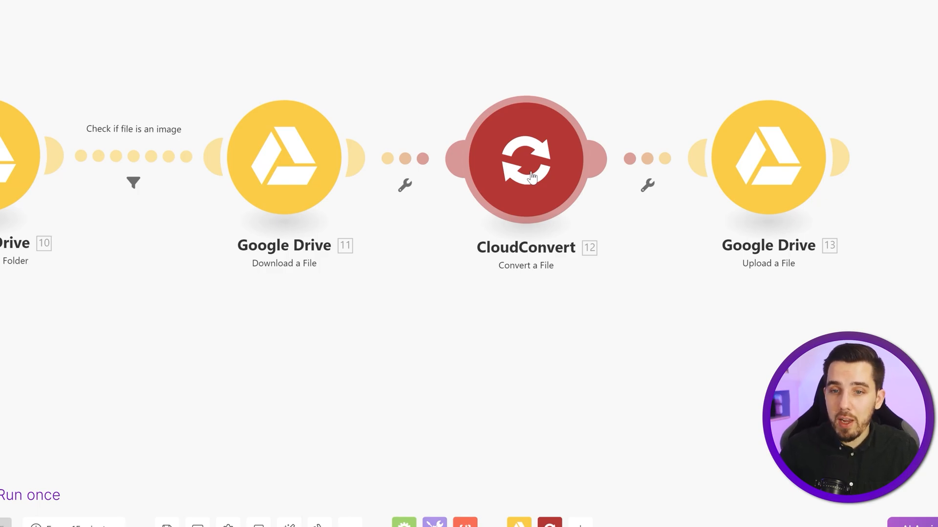
- Review the CloudConvert conversion settings, then run the image scenario once
click(525, 157)
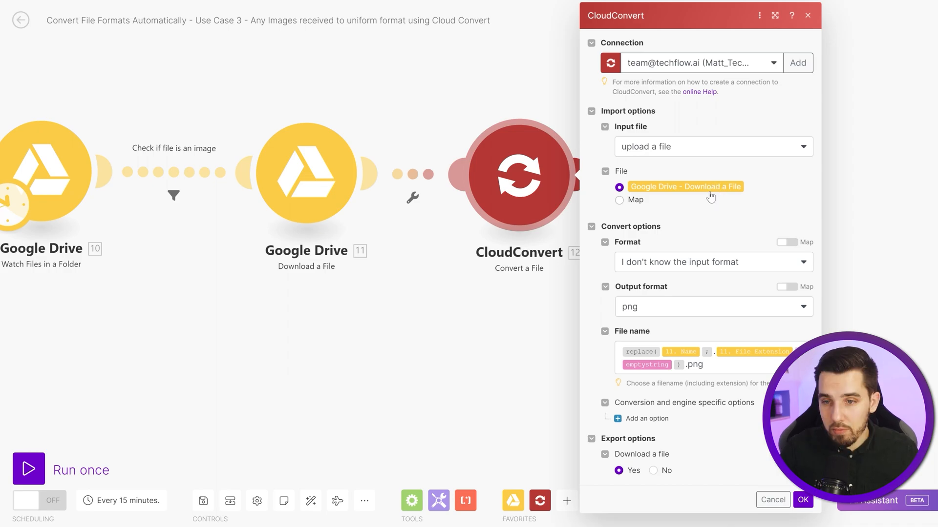
mouse_move(707, 220)
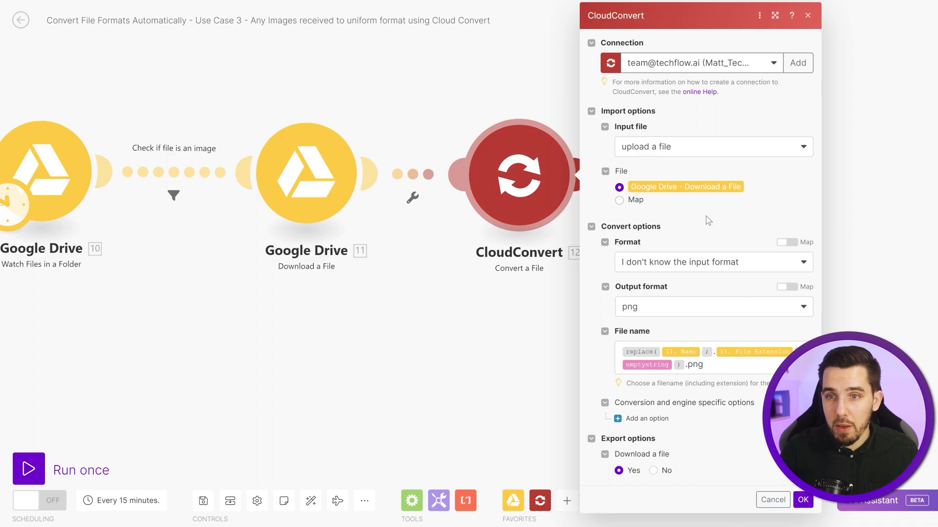
mouse_move(677, 274)
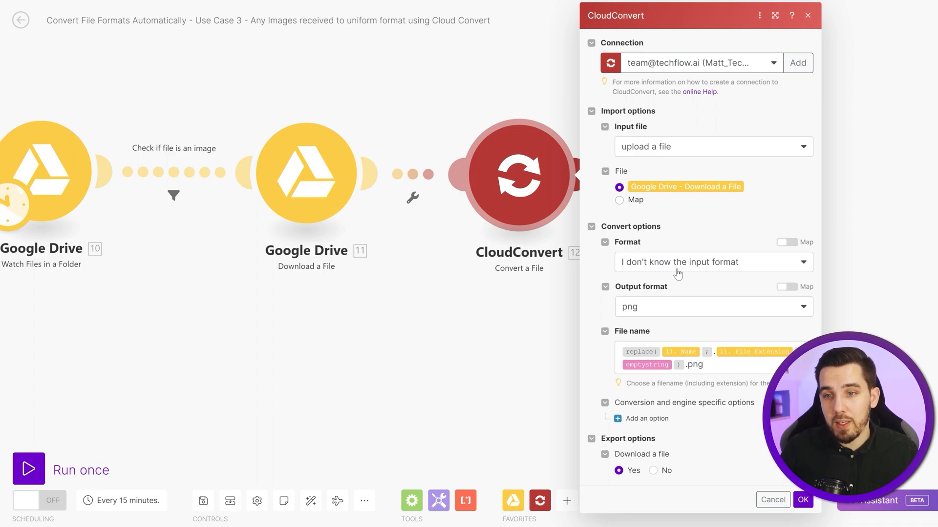
mouse_move(682, 278)
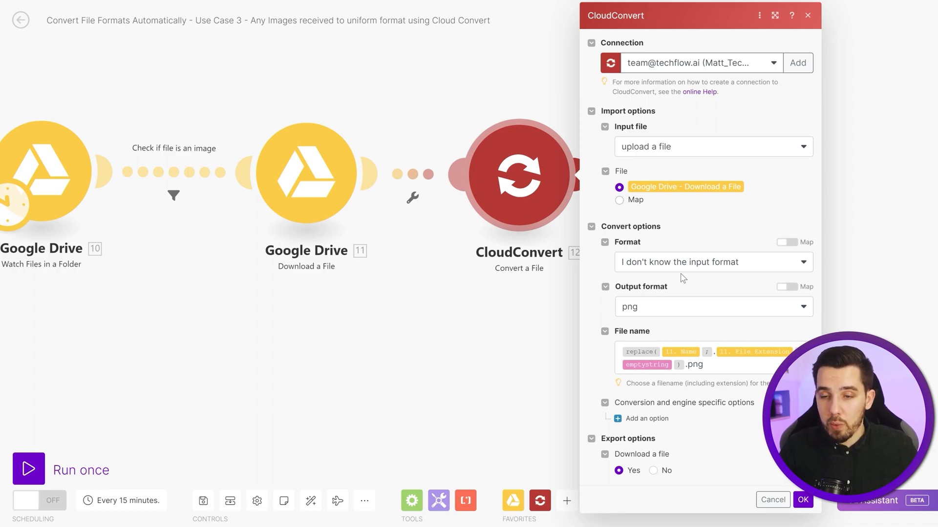
mouse_move(623, 299)
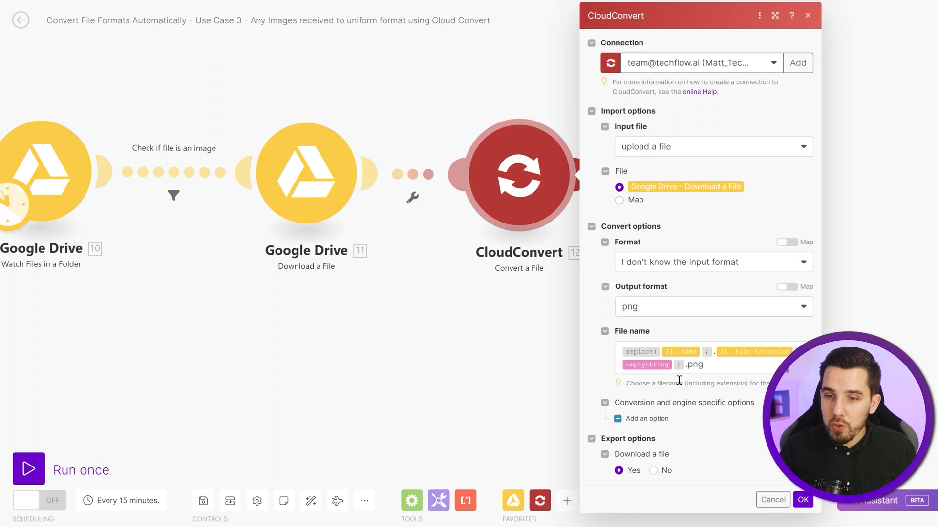
mouse_move(724, 394)
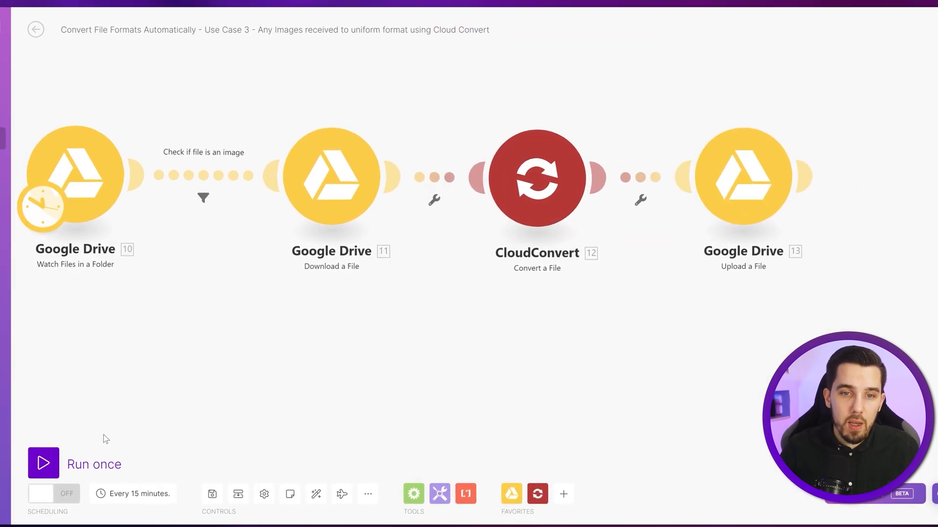
click(43, 463)
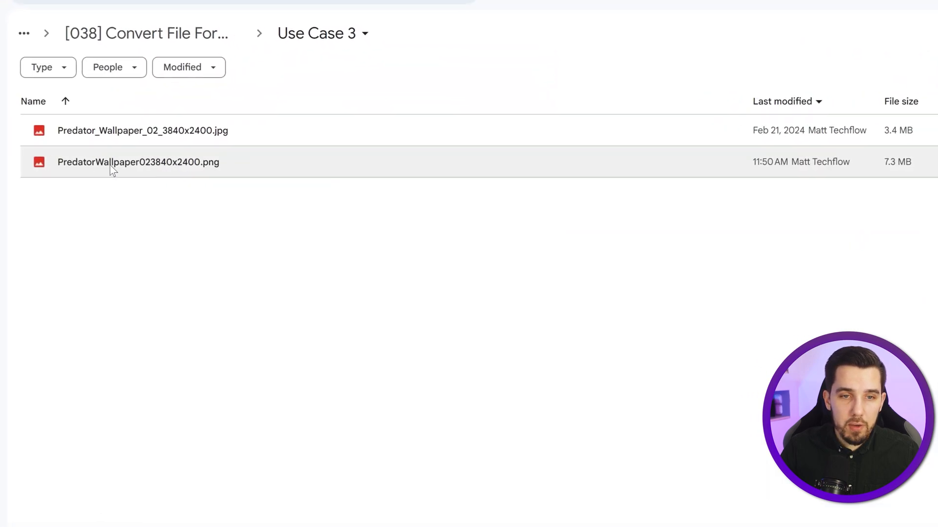
- Select the converted PNG wallpaper in Drive beside the original JPG
click(138, 162)
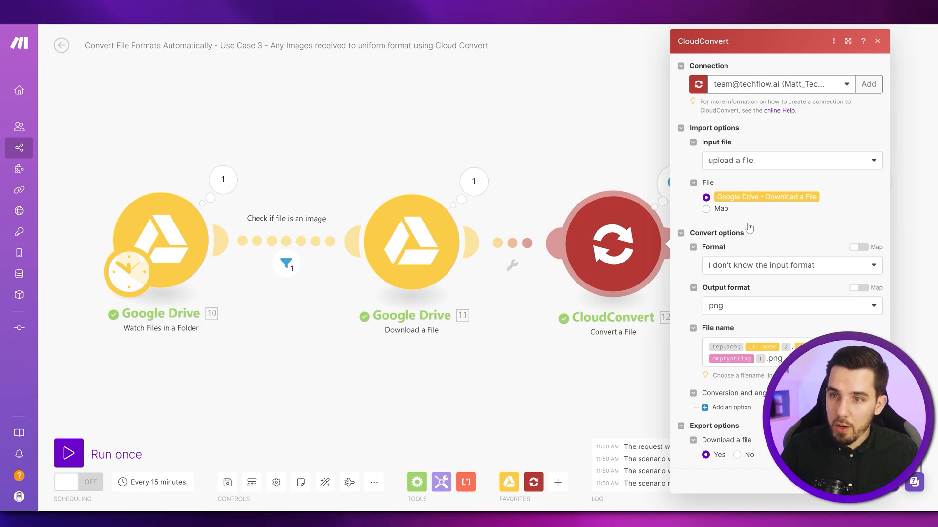
- Set CloudConvert's Format to 'I want to select the input format' and browse the input formats
click(790, 265)
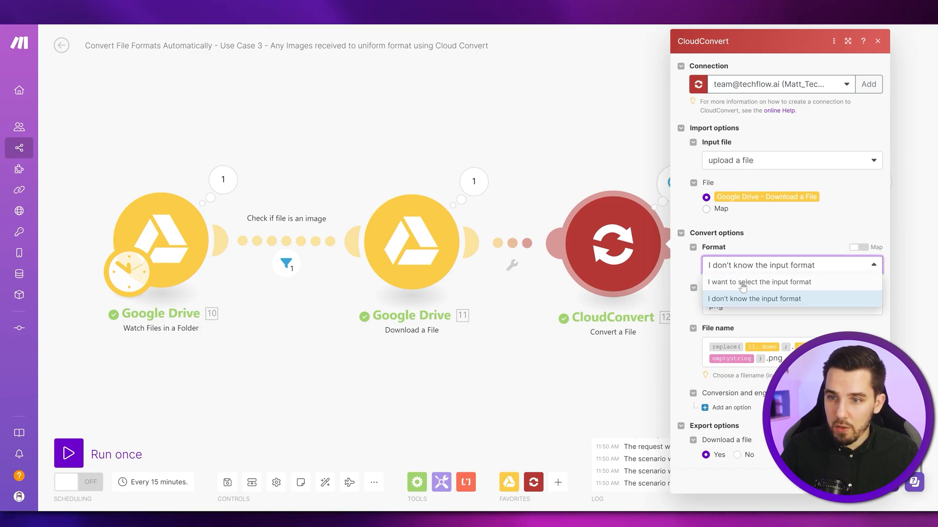
click(758, 282)
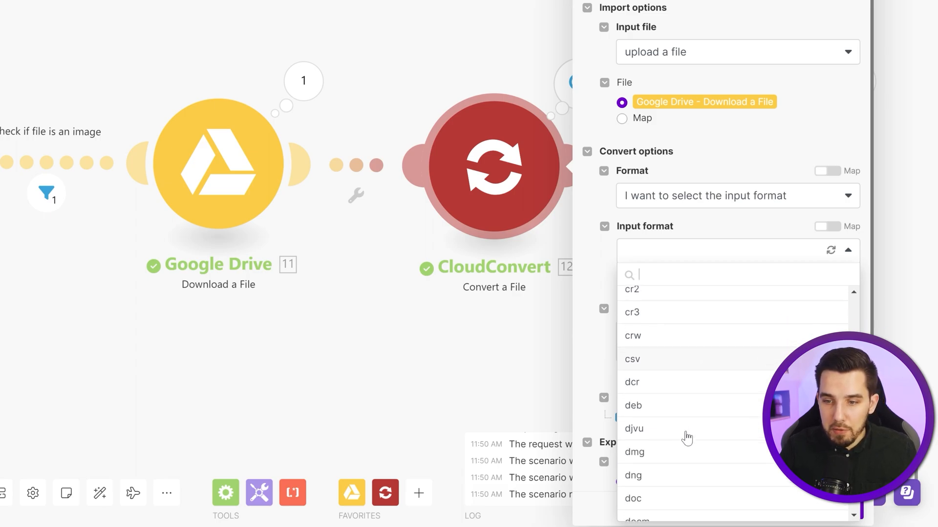
scroll(down, 3)
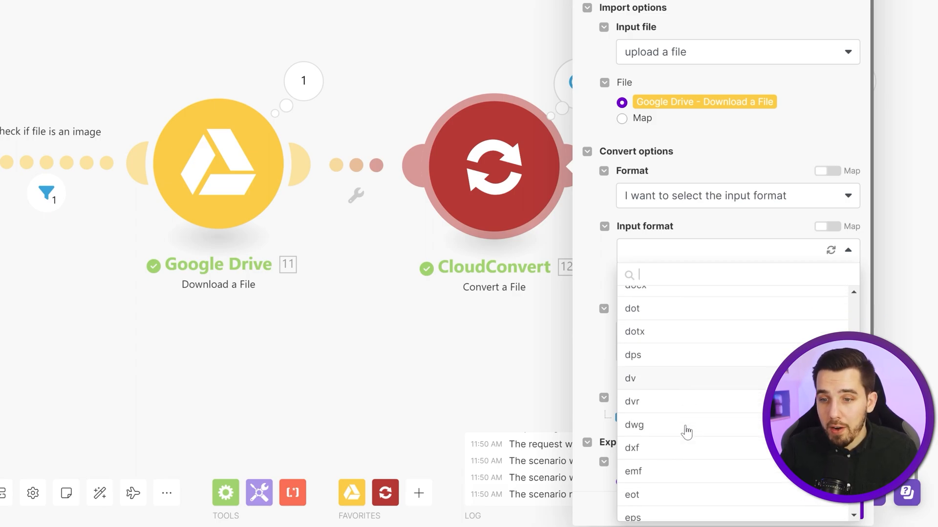
scroll(down, 3)
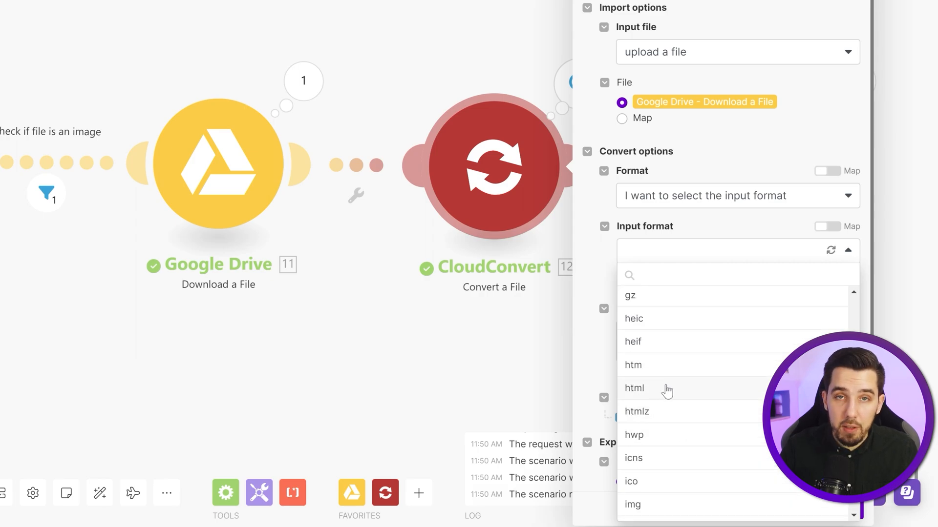
mouse_move(679, 394)
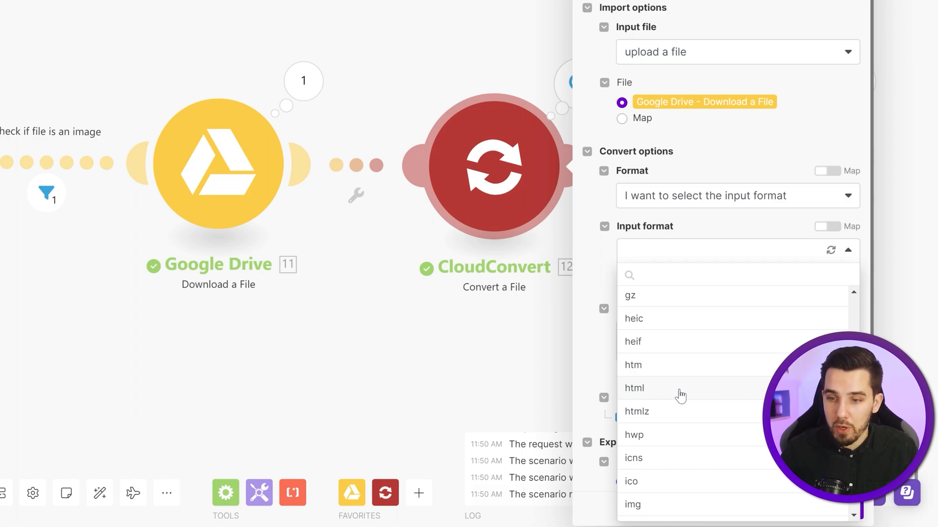
scroll(down, 3)
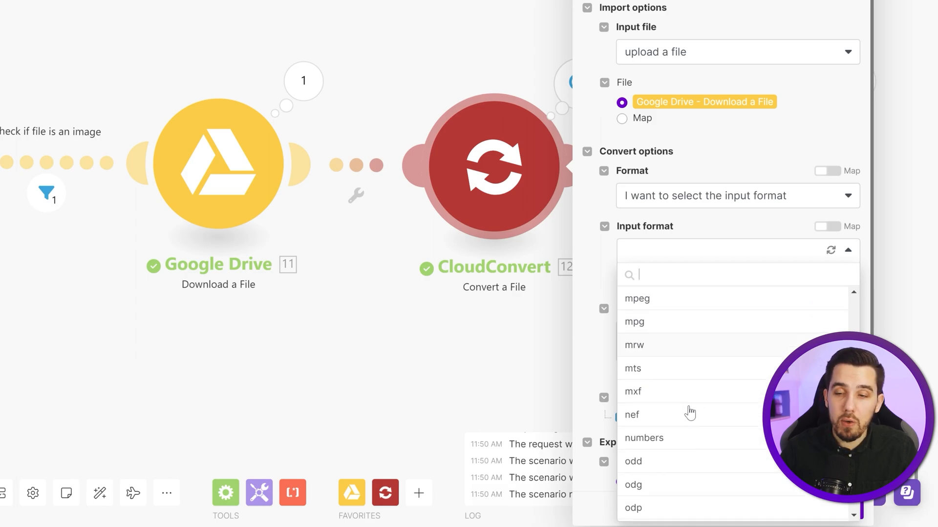
scroll(down, 3)
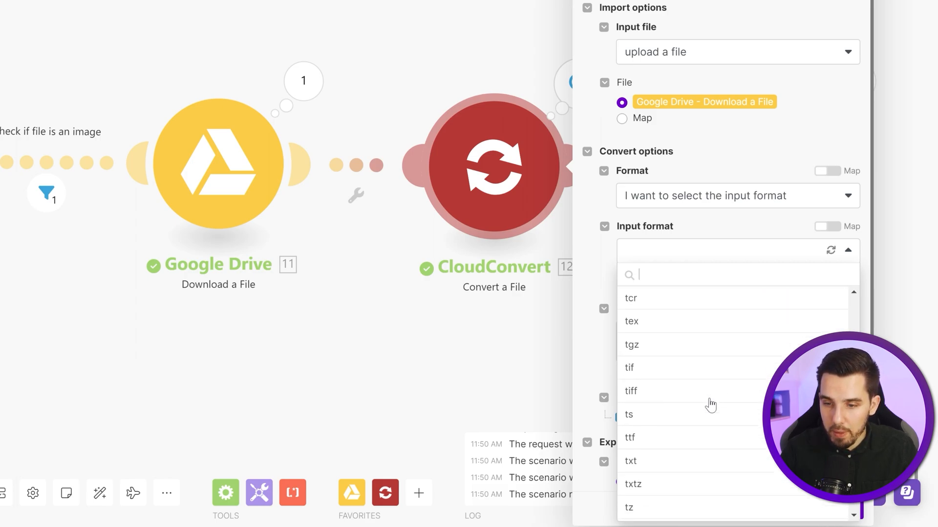
scroll(down, 3)
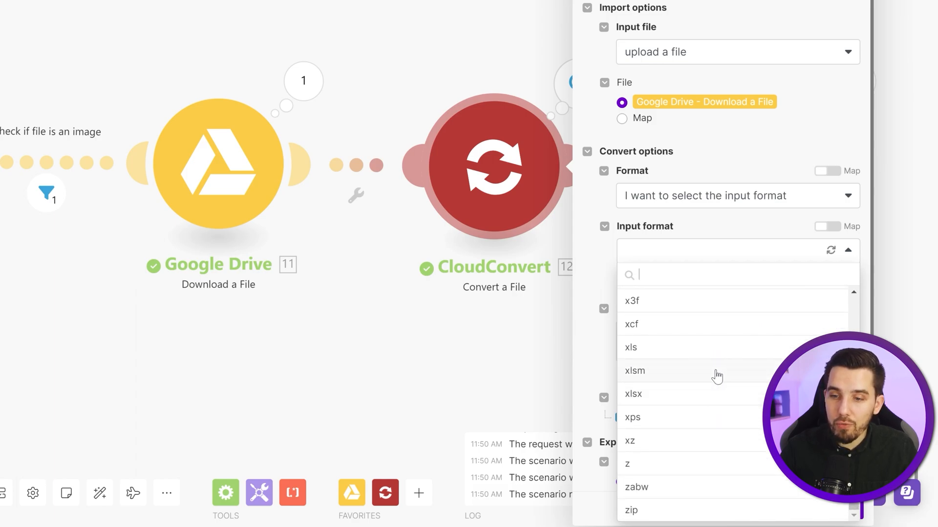
mouse_move(725, 243)
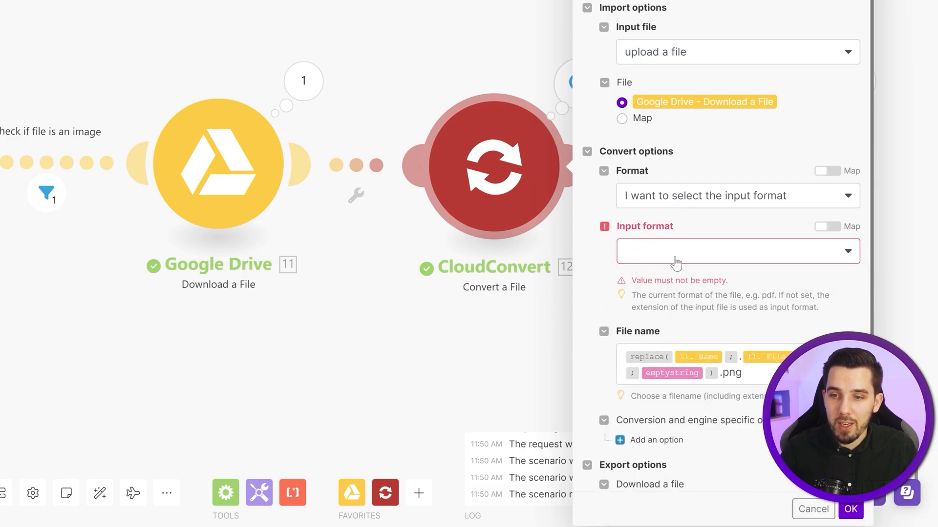
- Search the CloudConvert Input format list for 'xcf'
text(xcf)
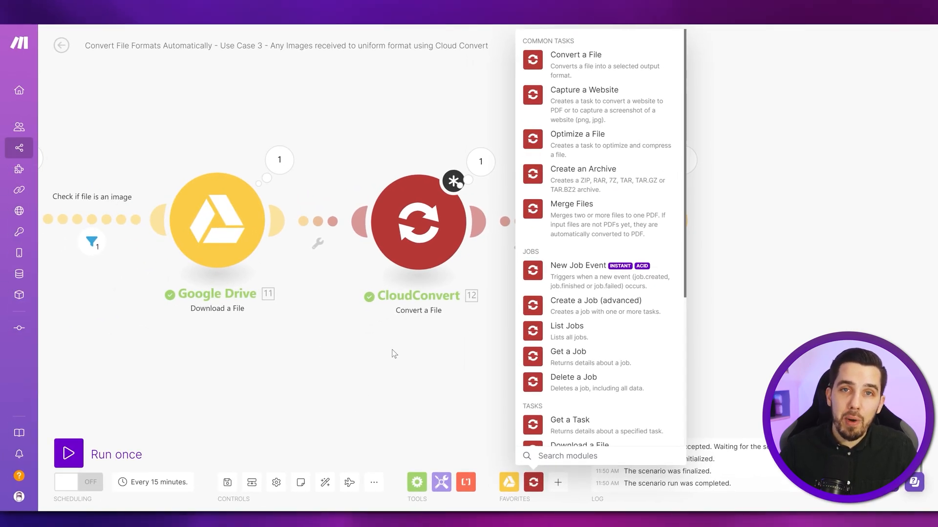
mouse_move(394, 367)
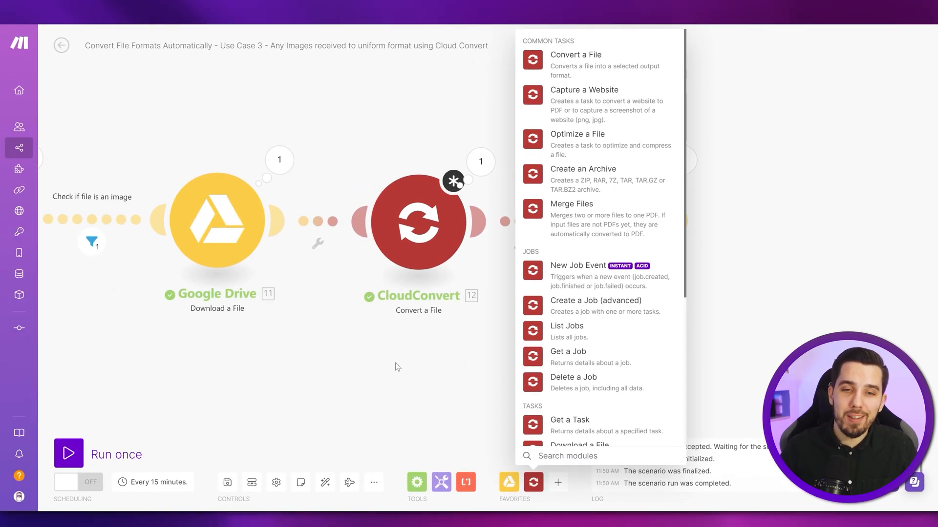